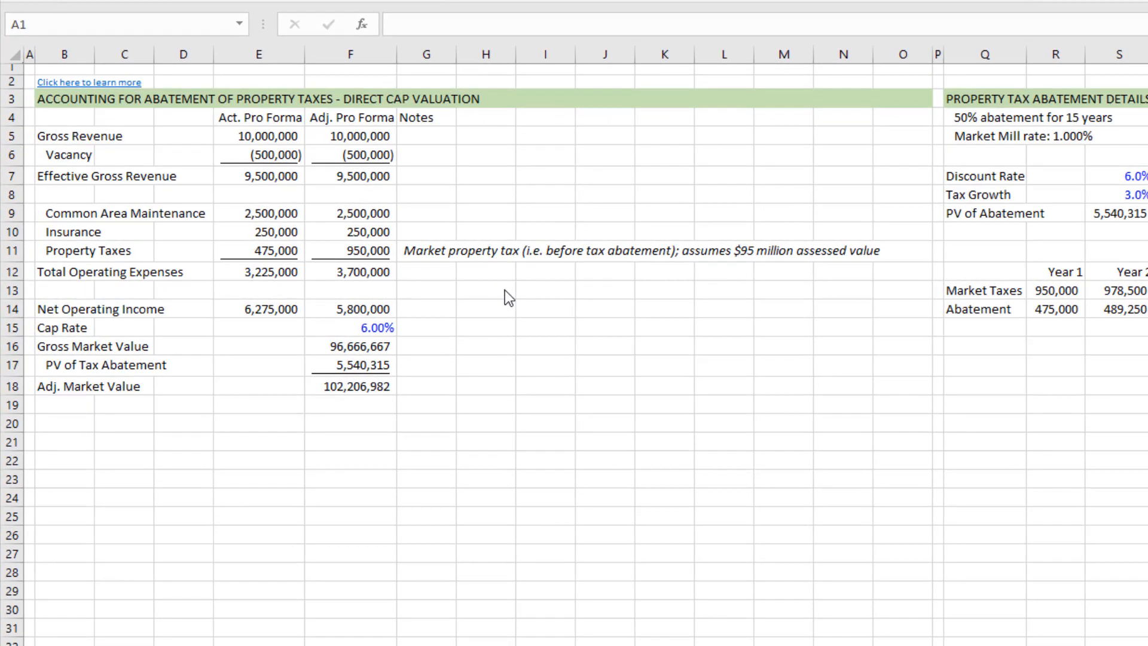
mouse_move(267, 397)
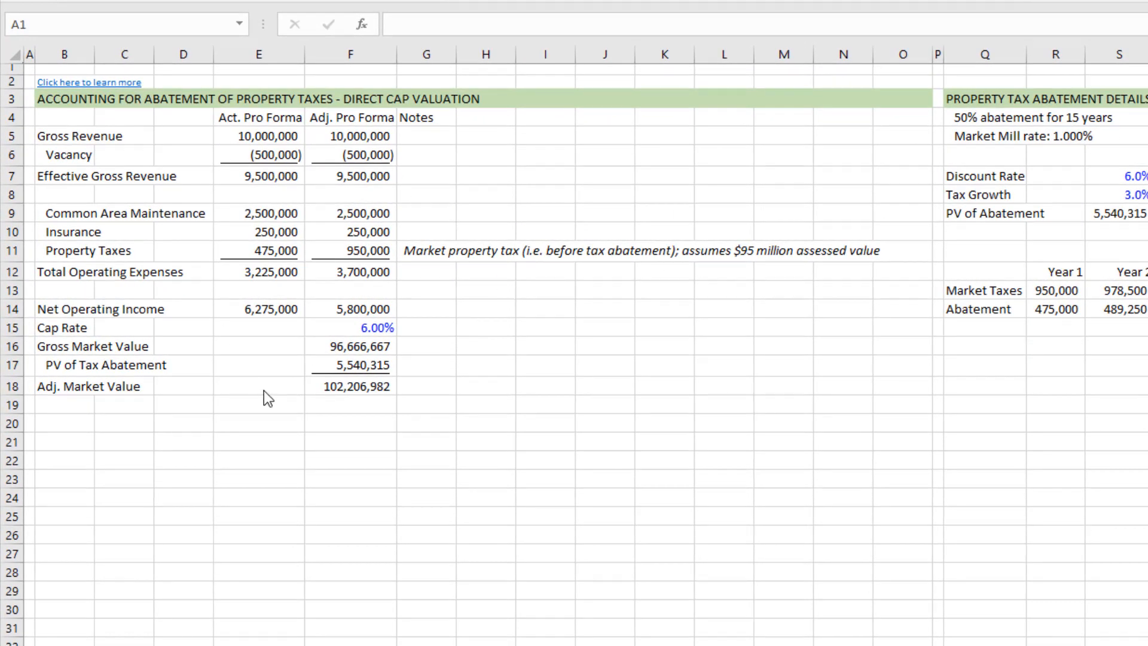
- Scroll past the Direct Cap valuation and move to the DCF year-by-year projection sheet
scroll(down, 3)
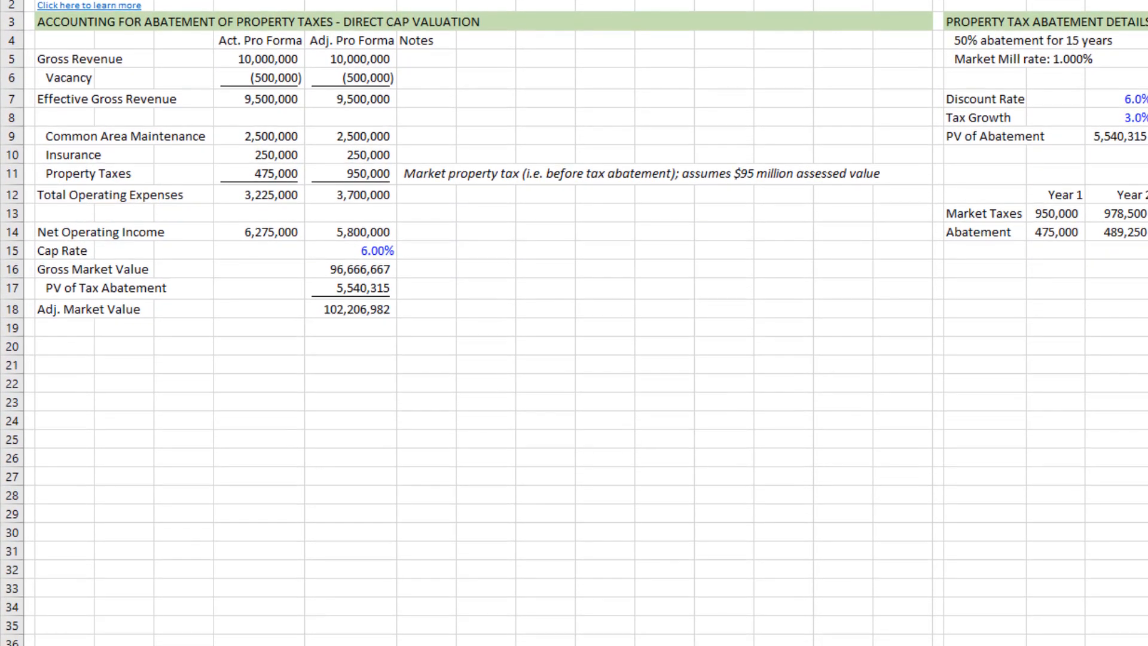
scroll(down, 3)
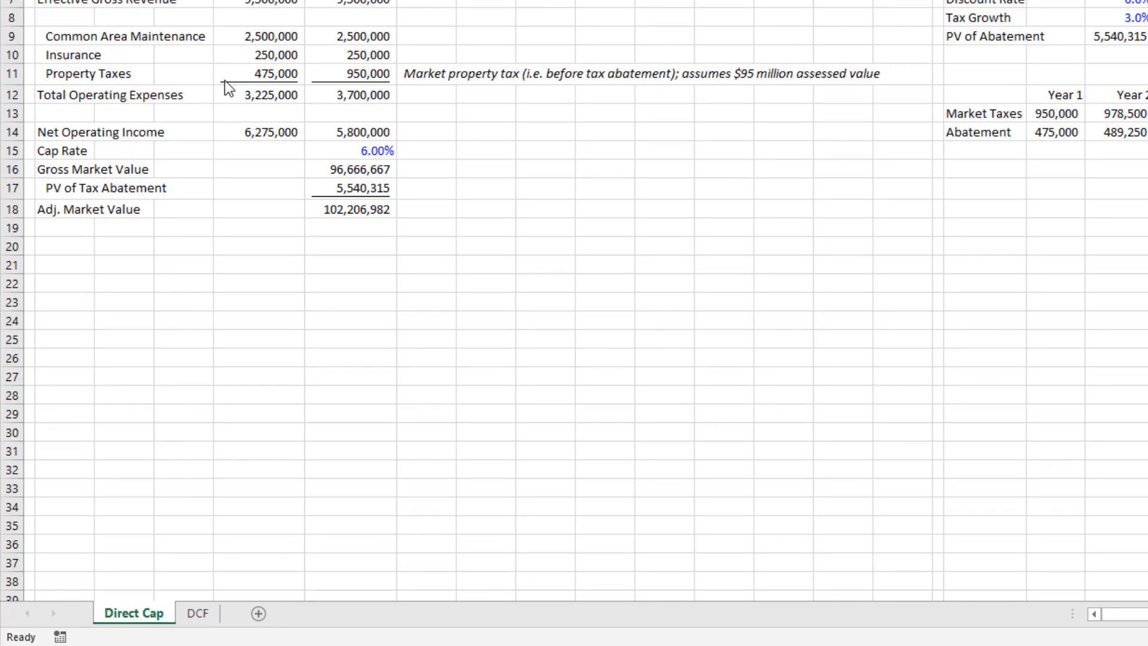
mouse_move(227, 118)
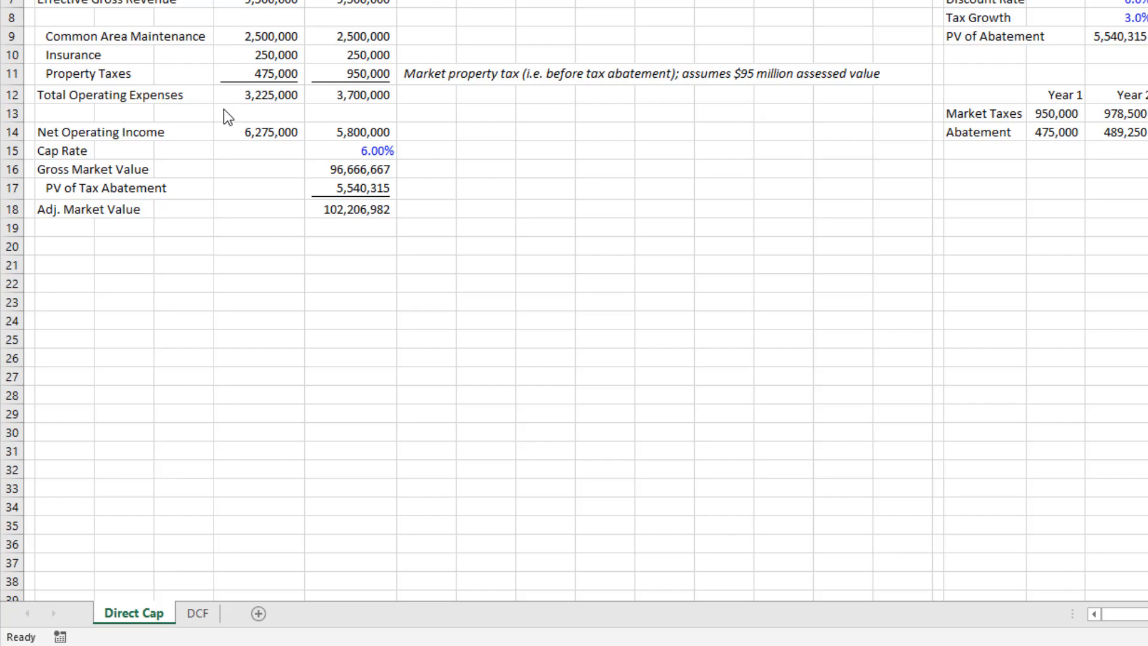
mouse_move(192, 567)
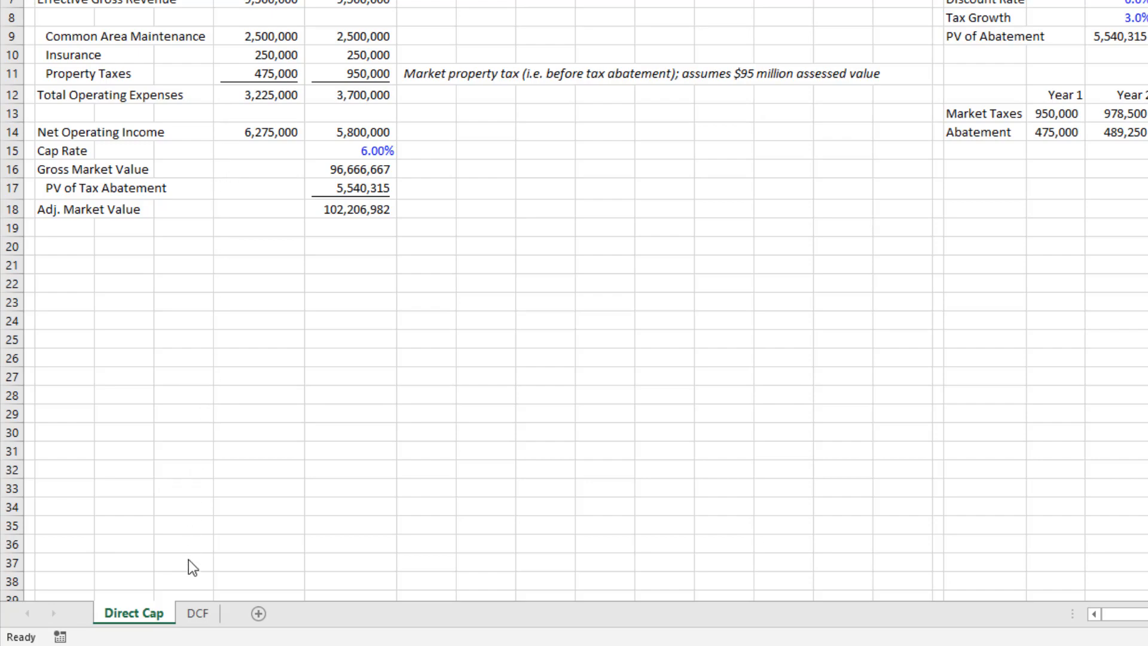
click(197, 613)
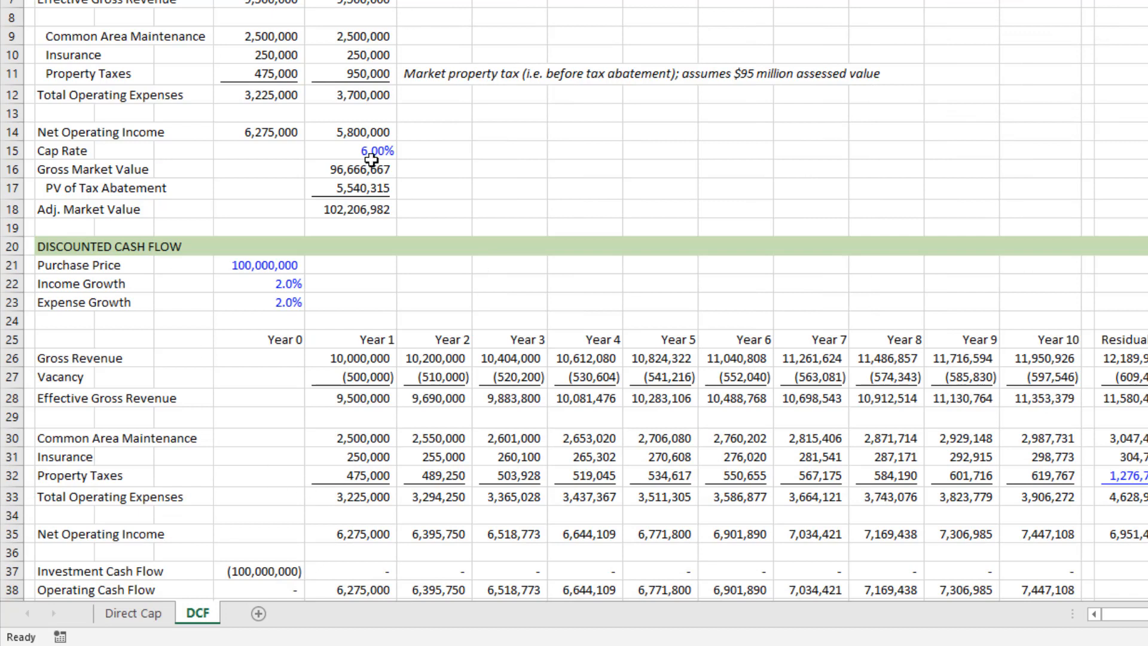
mouse_move(348, 144)
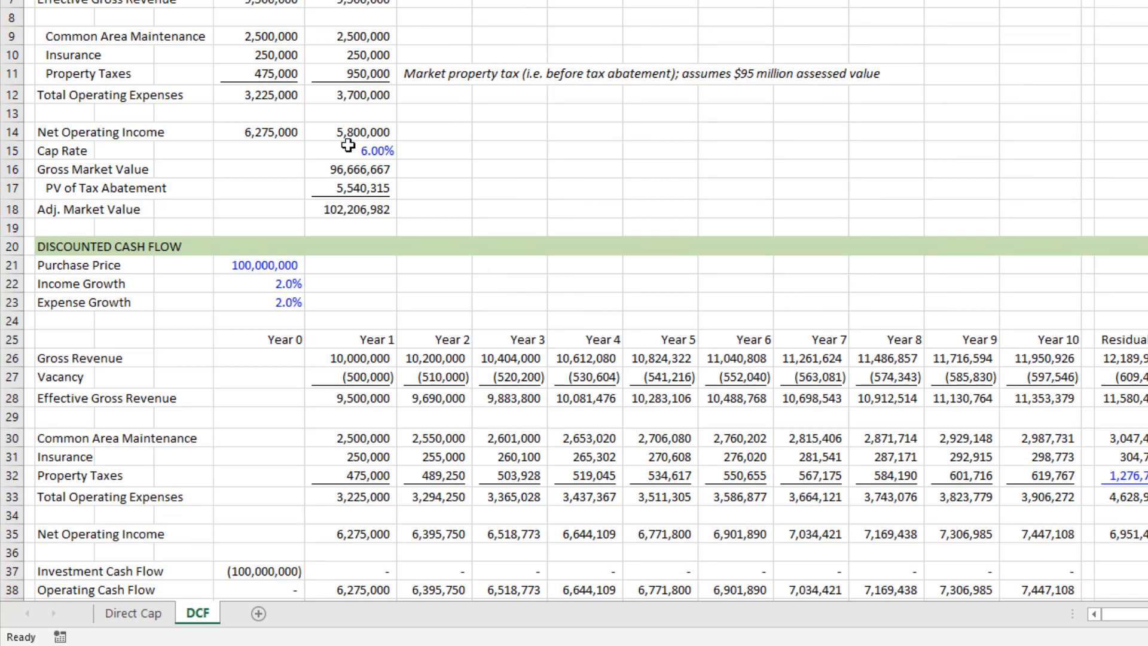
mouse_move(134, 613)
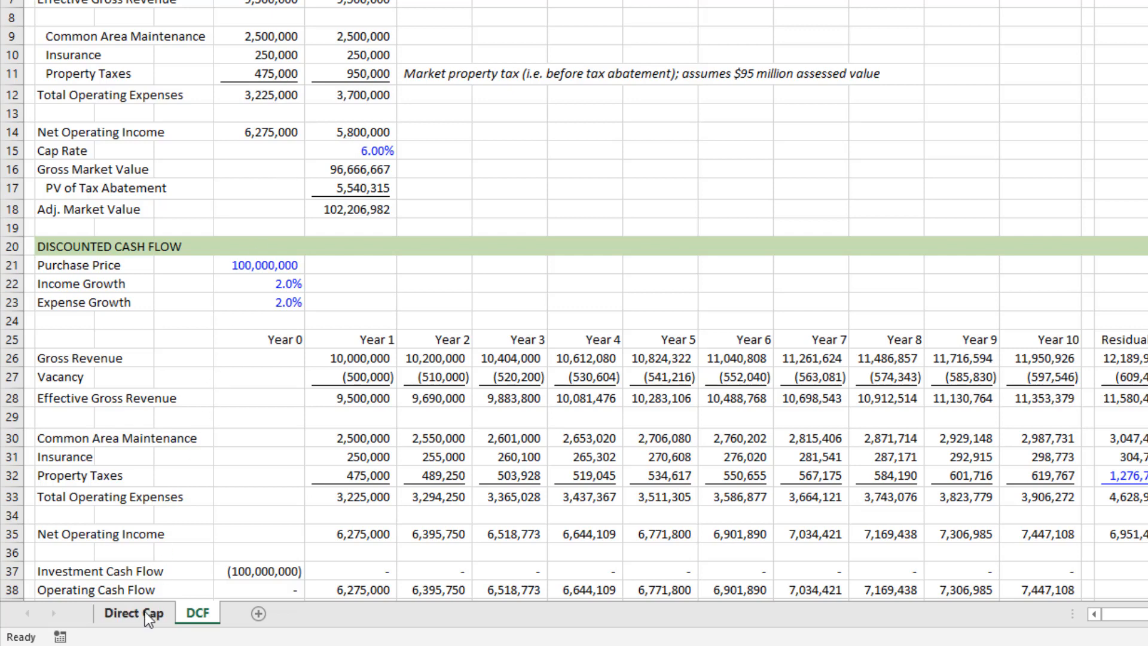
- On Direct Cap, review gross revenue, effective gross revenue, insurance and abatement-linked property tax cells
click(134, 613)
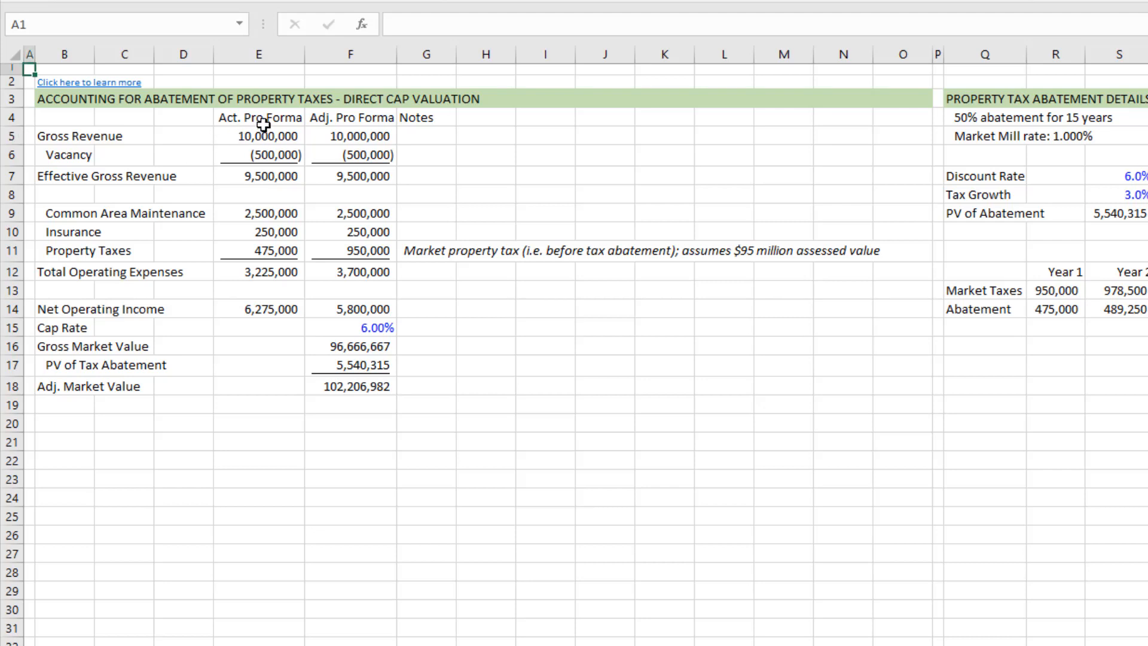
click(259, 135)
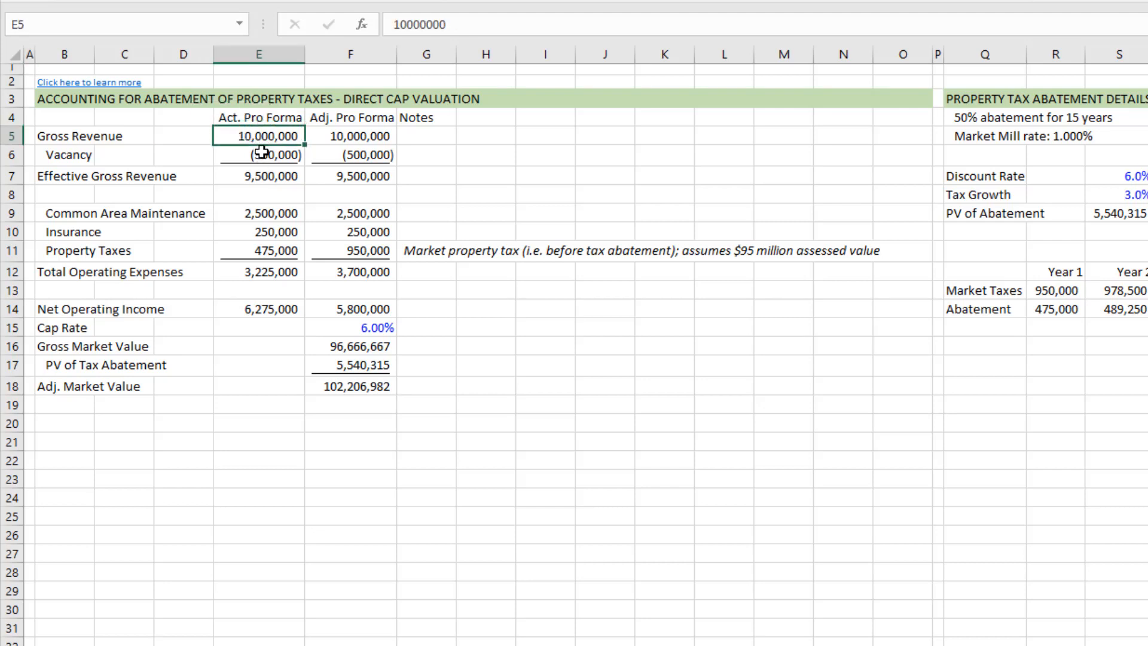
mouse_move(259, 170)
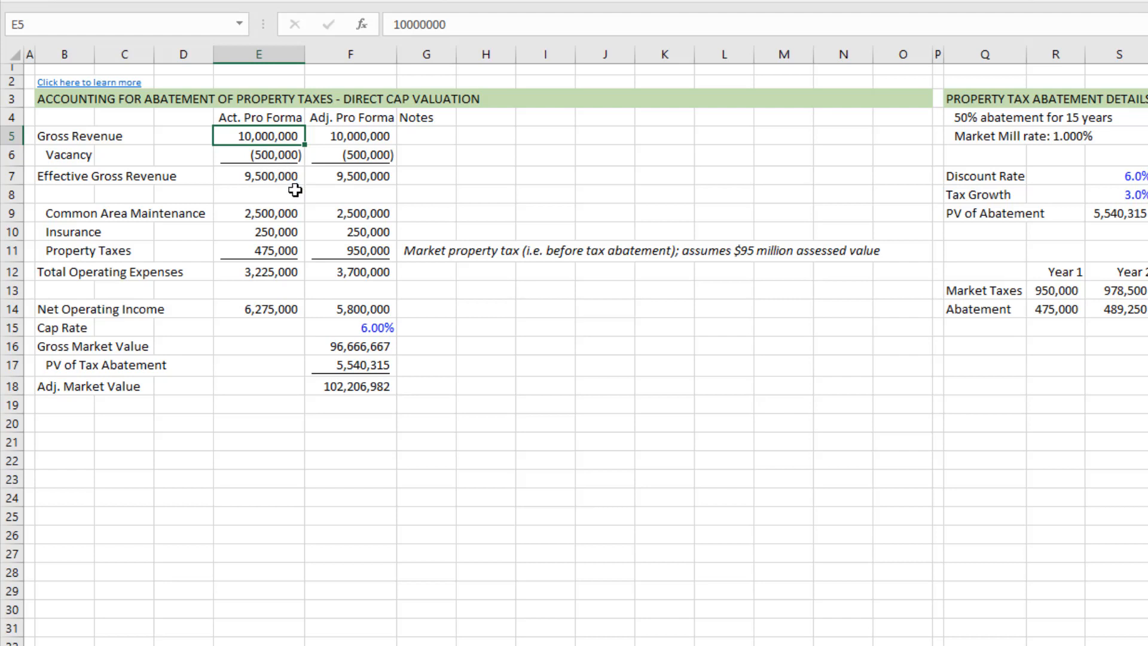
mouse_move(275, 176)
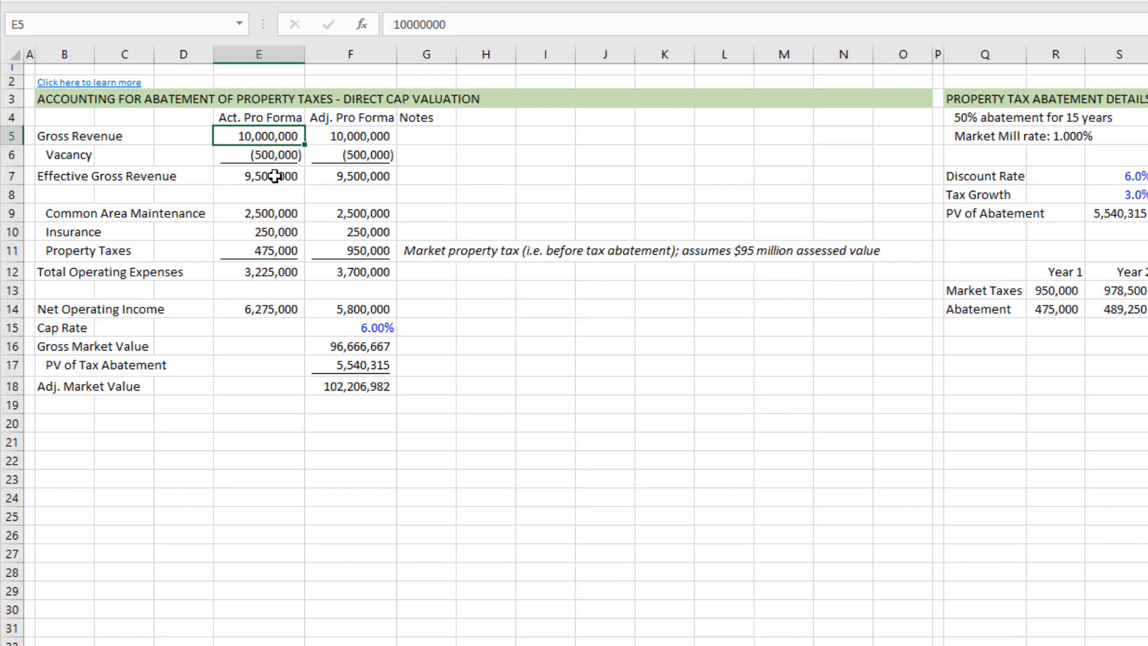
click(258, 175)
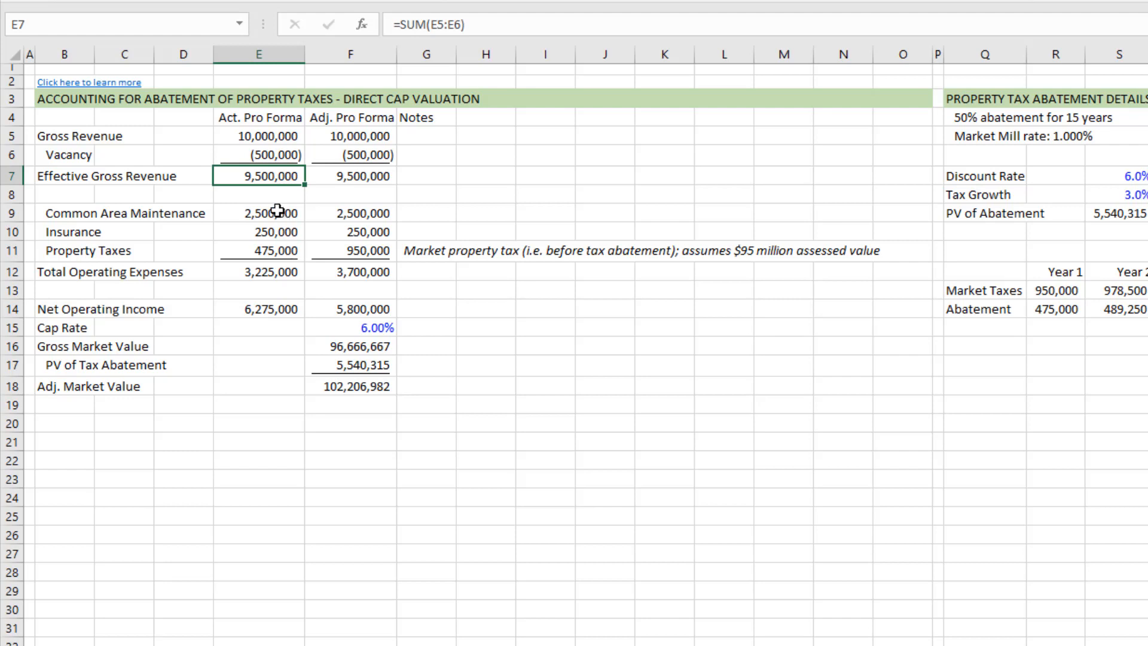
click(258, 213)
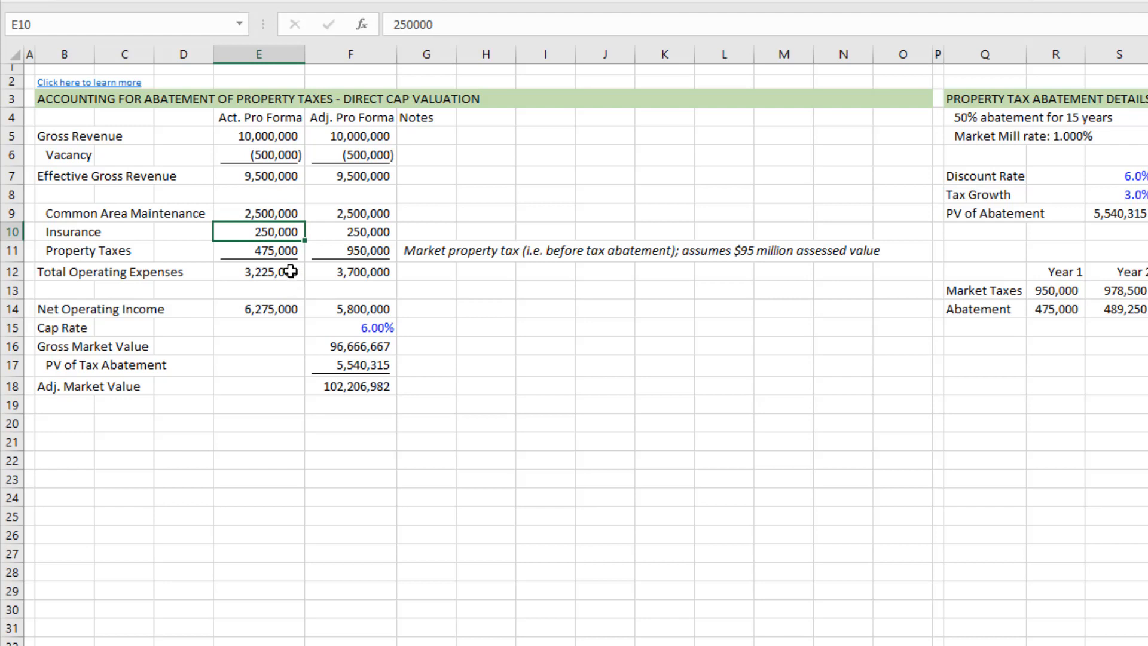
click(258, 251)
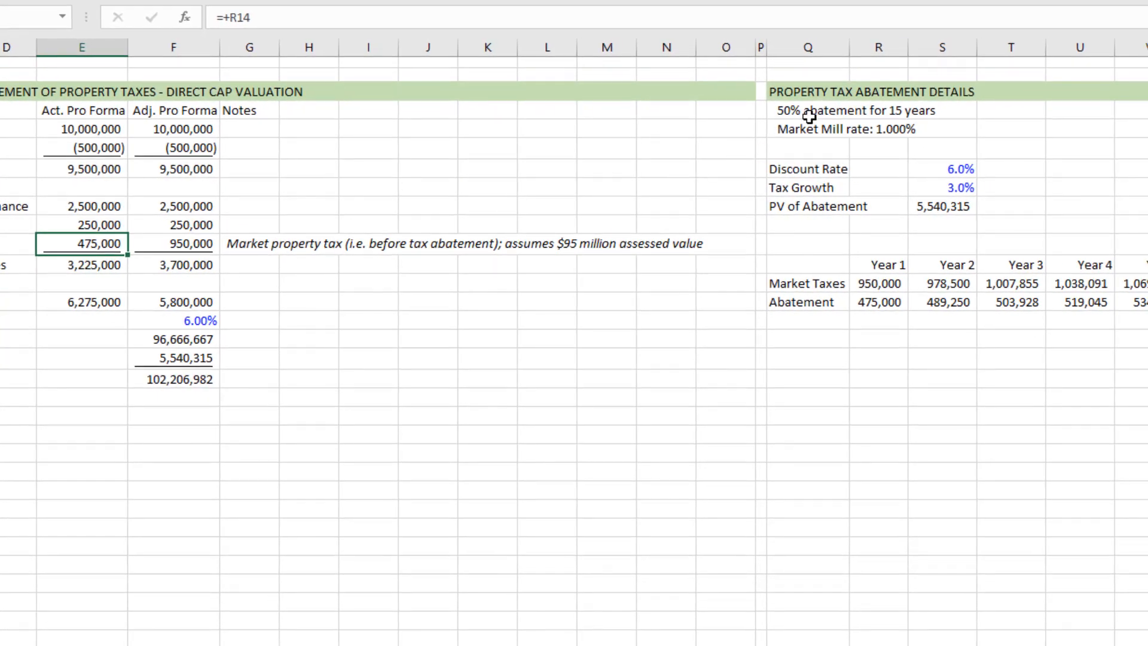
click(842, 110)
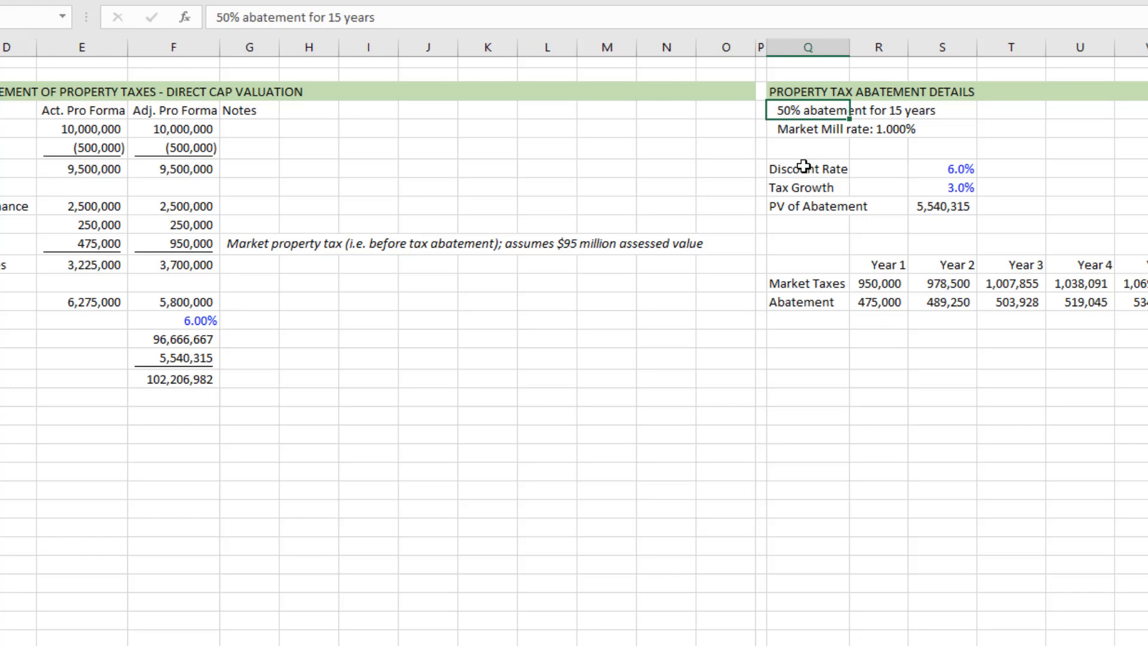
mouse_move(440, 264)
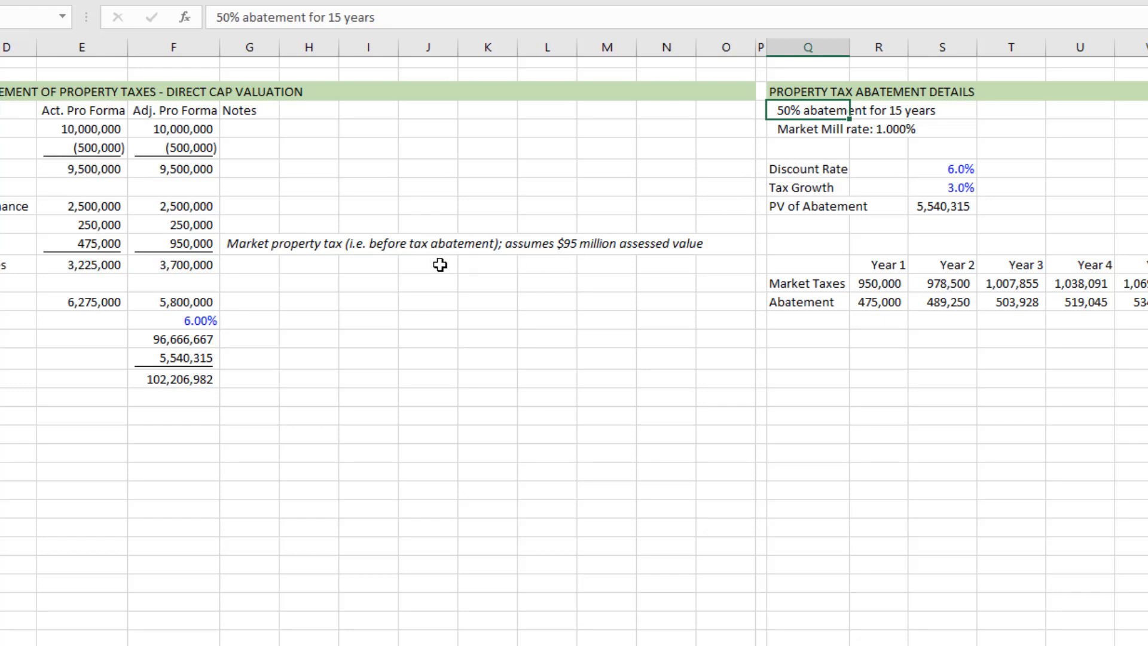
click(248, 244)
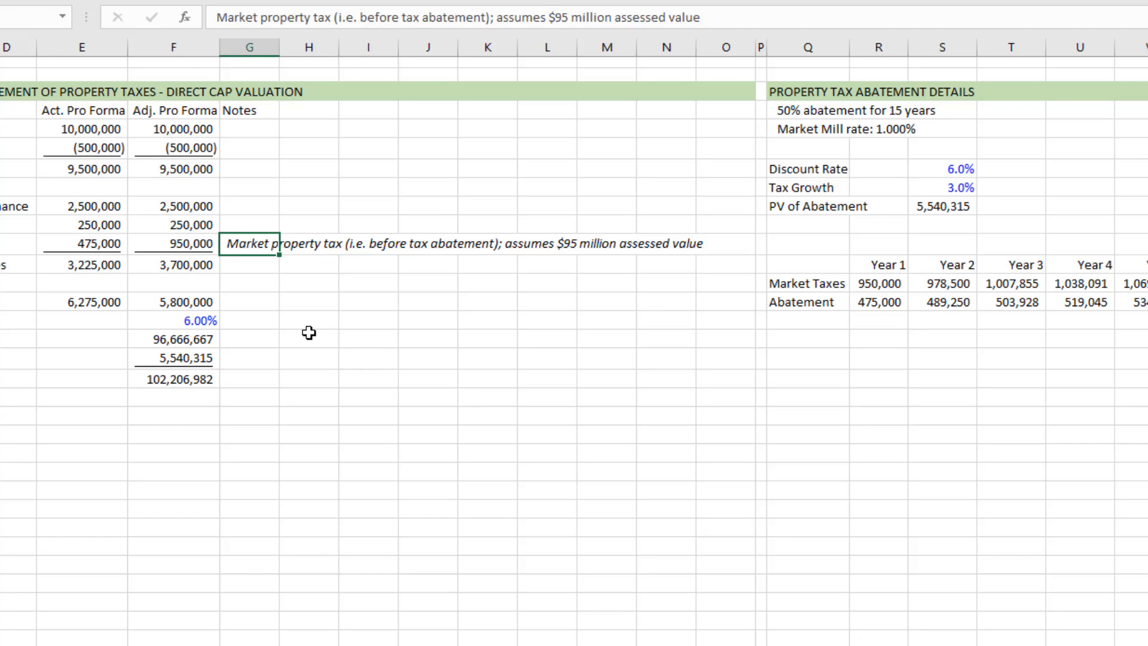
click(173, 244)
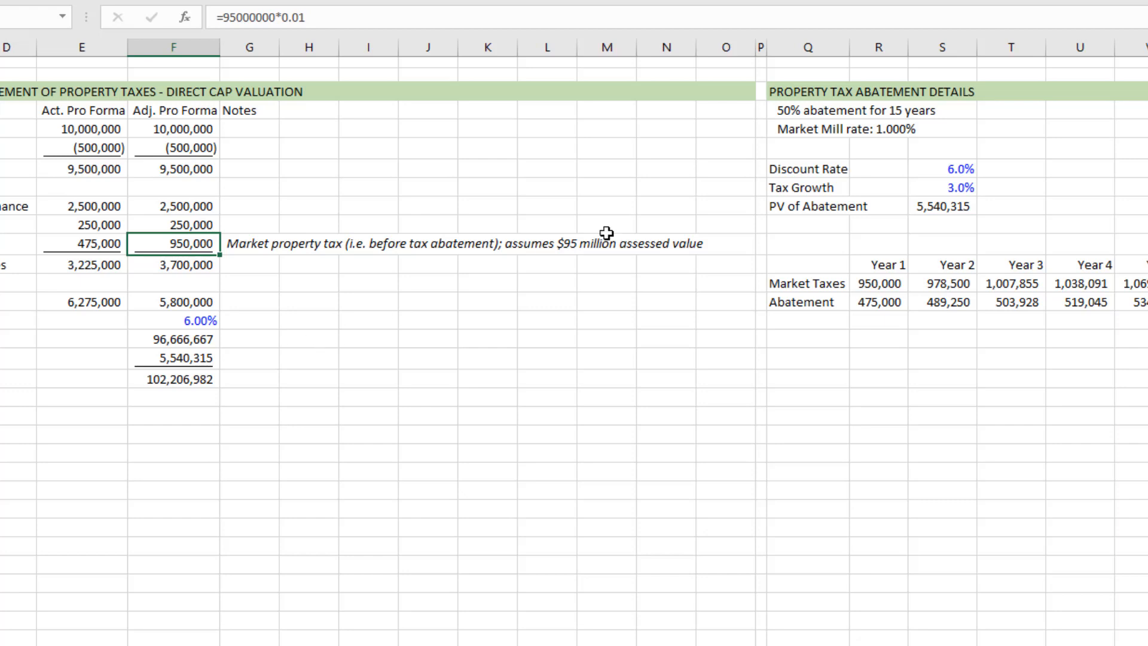
click(809, 111)
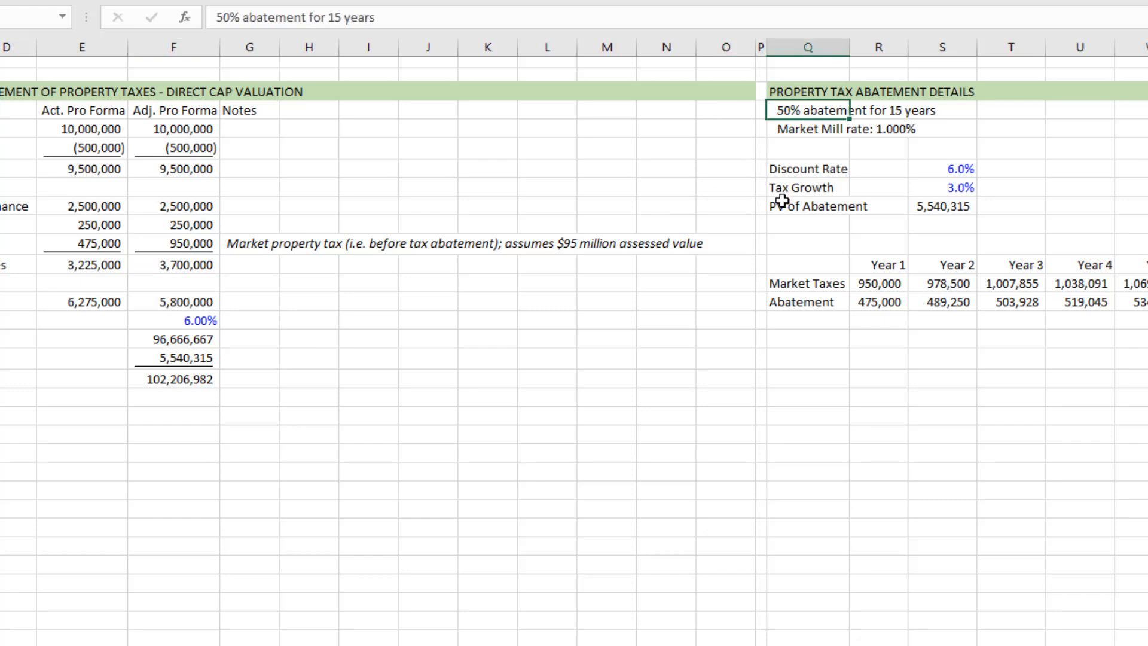
mouse_move(785, 199)
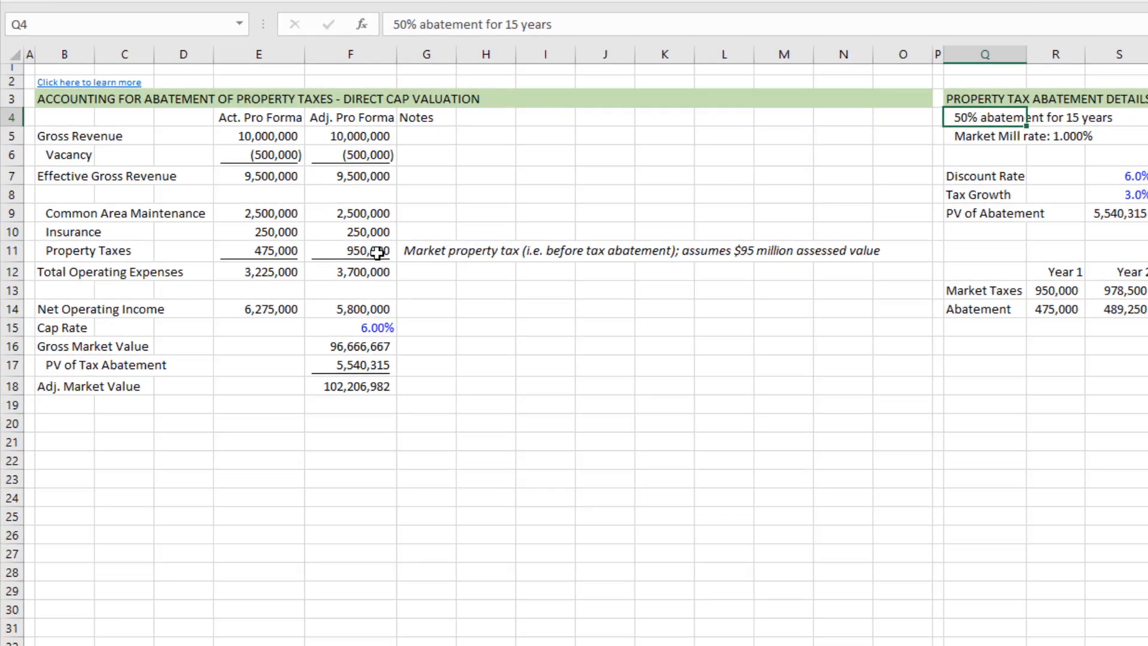
click(258, 250)
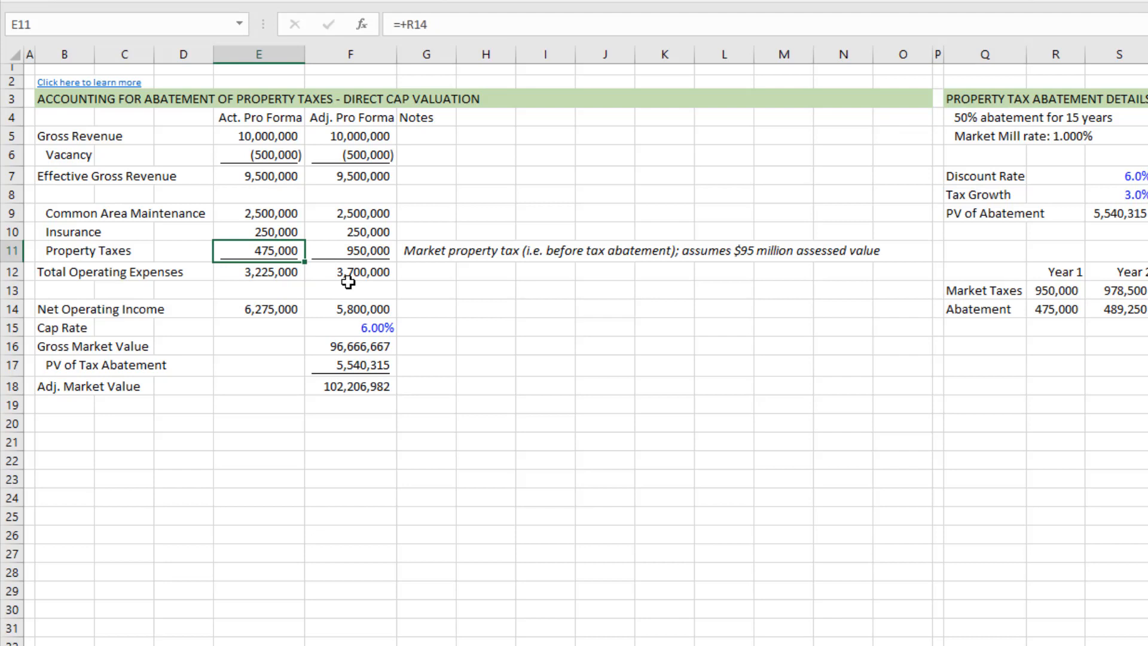
click(349, 250)
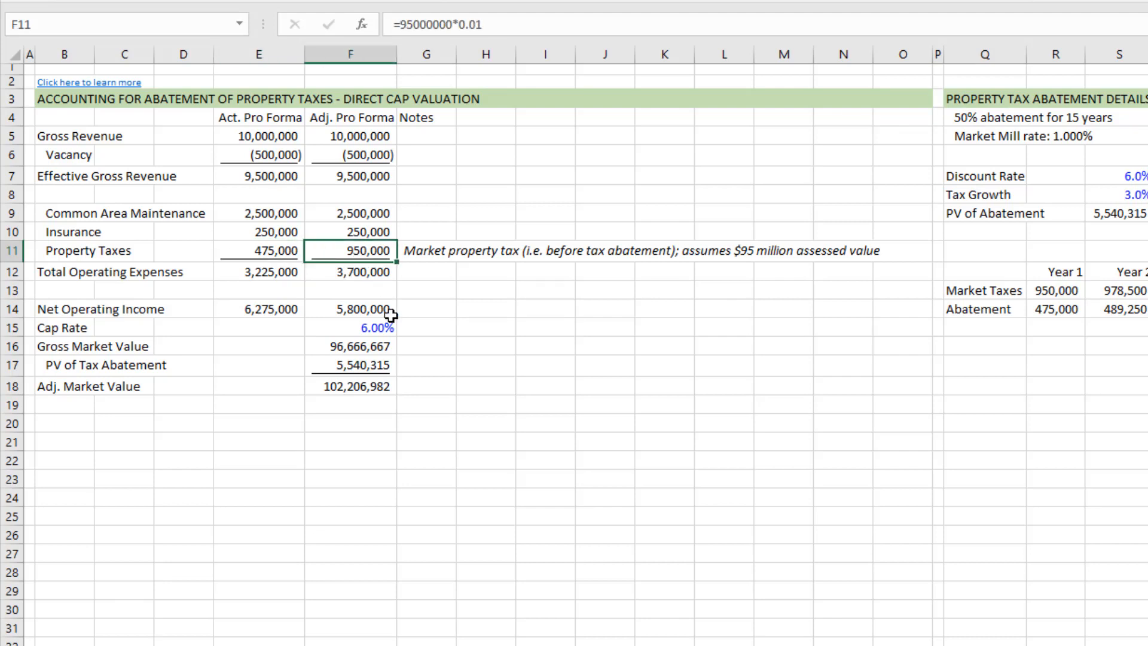
mouse_move(278, 264)
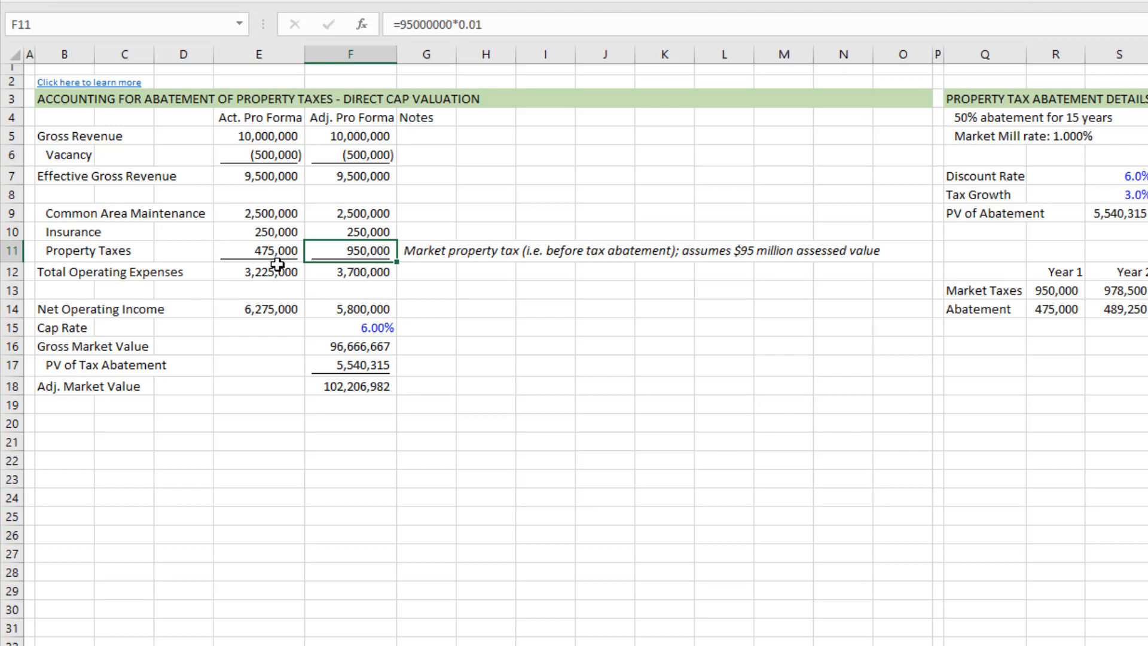
click(257, 271)
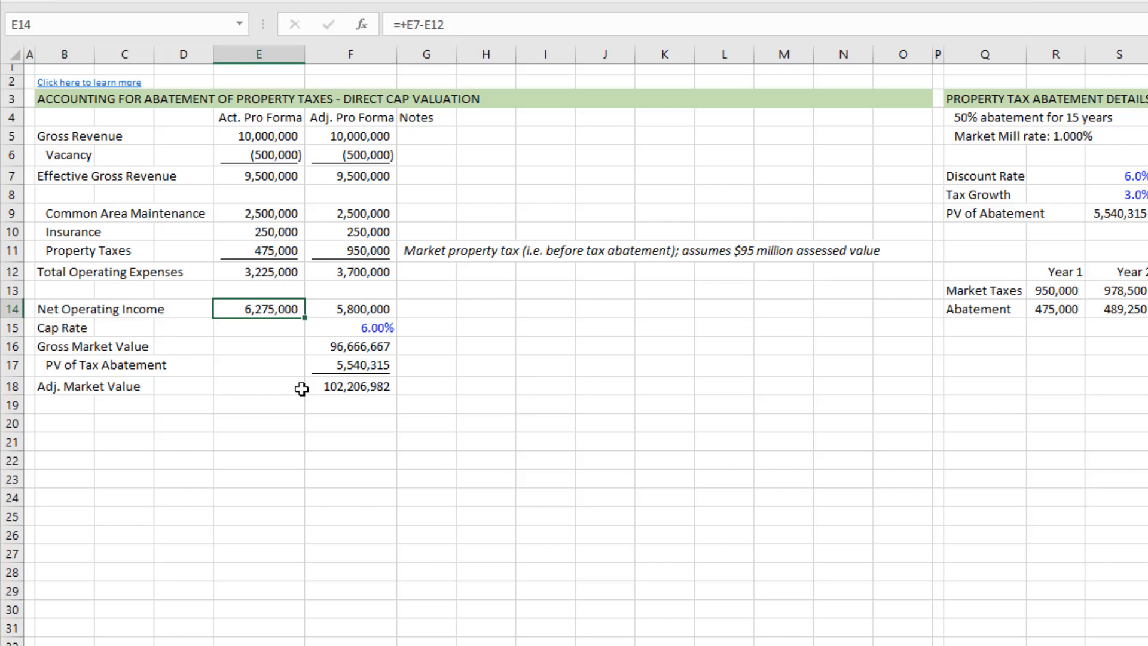
mouse_move(288, 316)
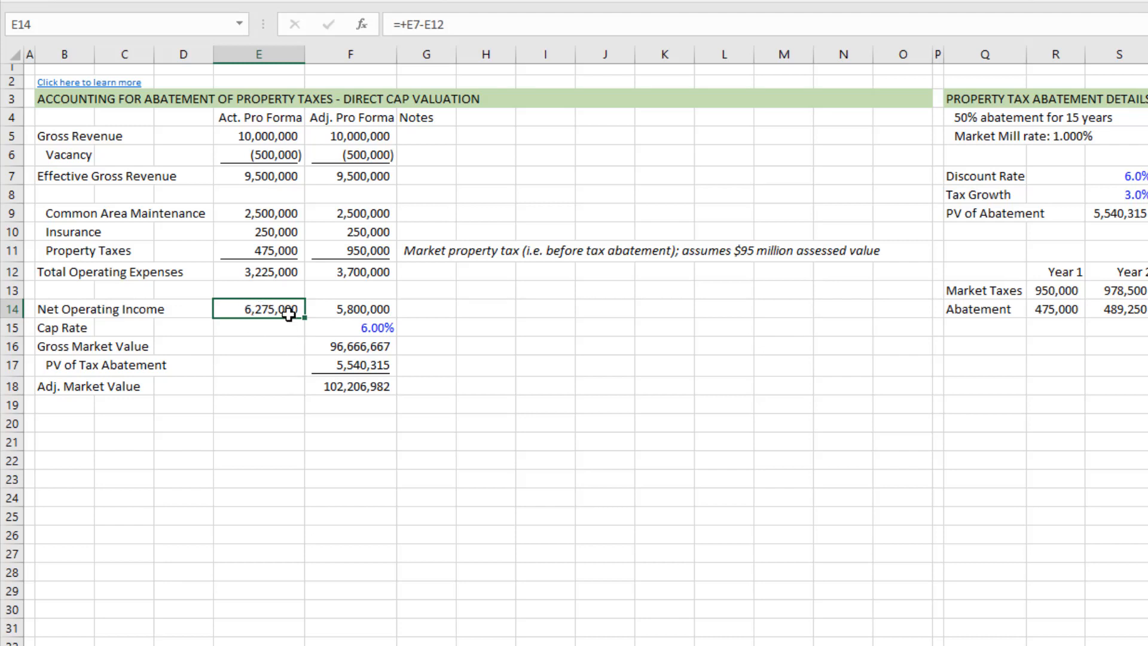
mouse_move(257, 327)
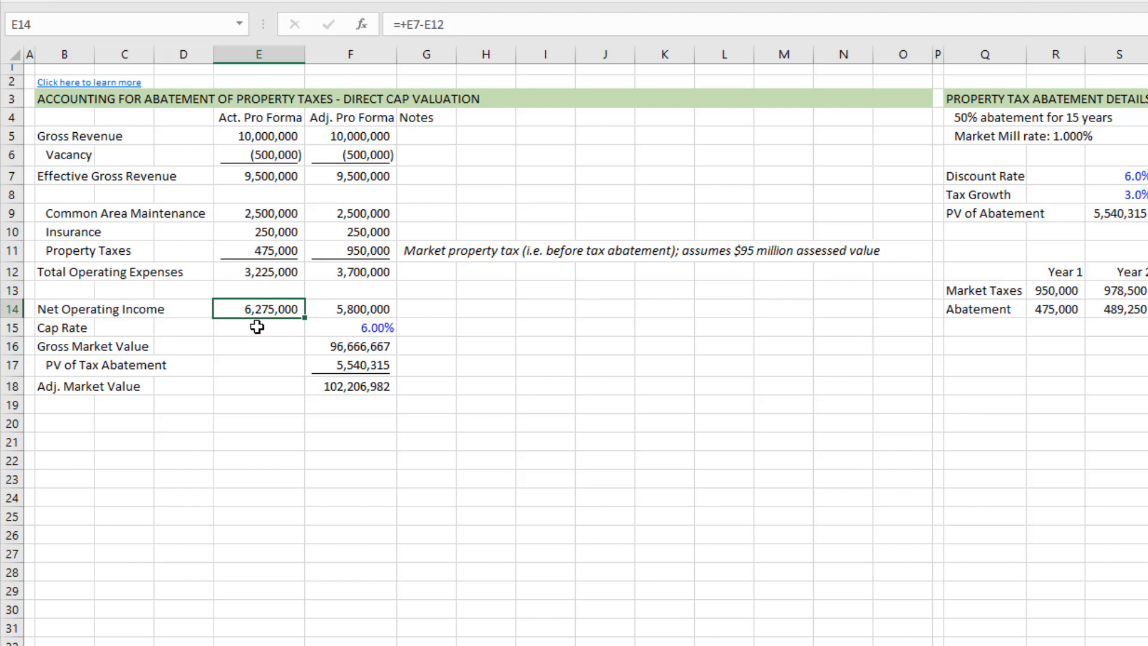
click(258, 328)
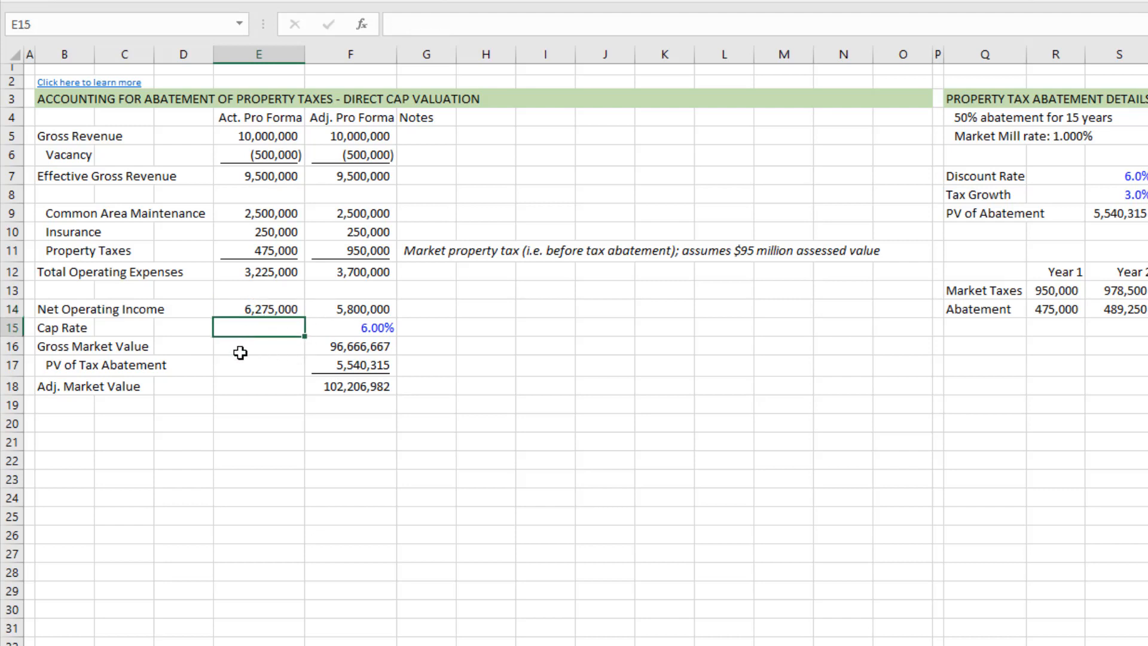
click(258, 346)
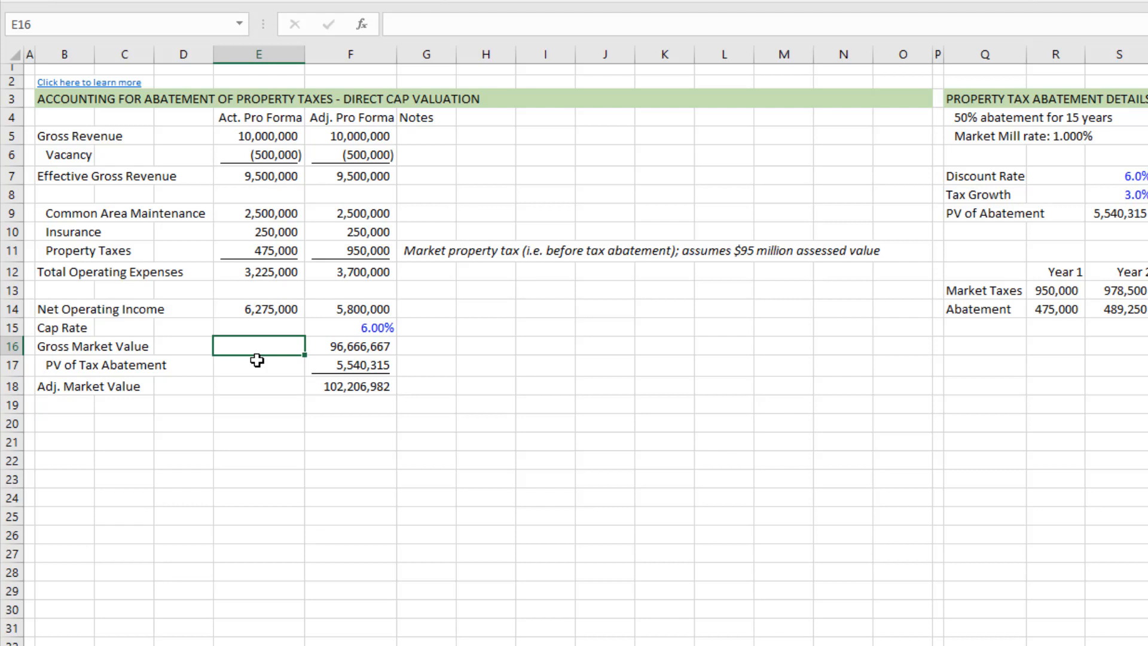
click(258, 327)
text(6)
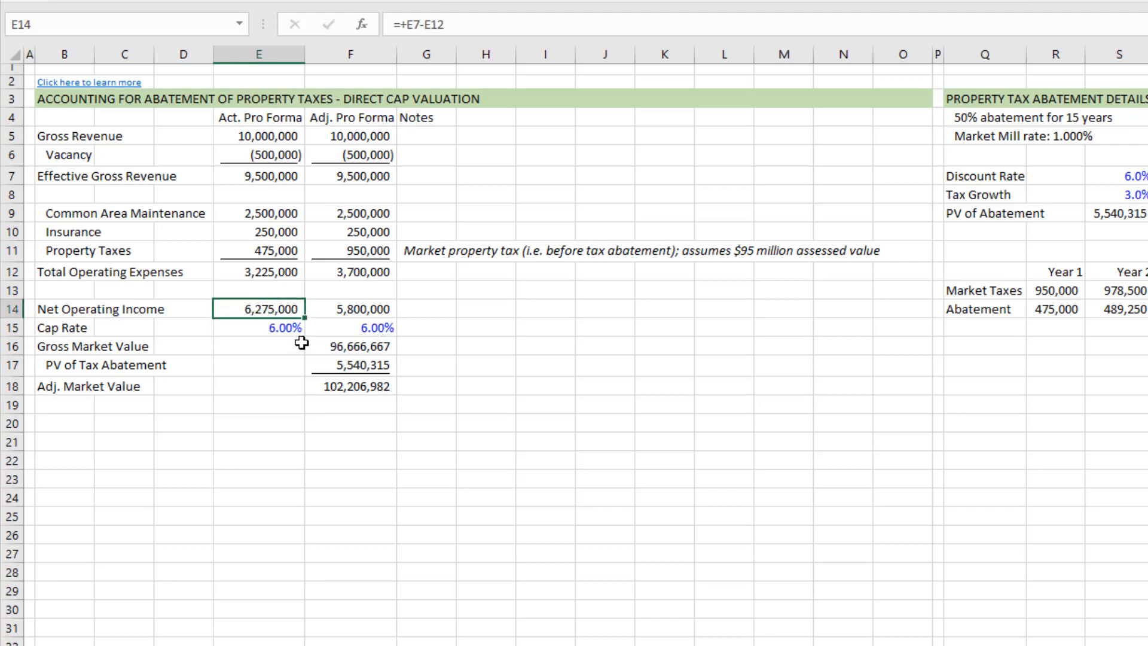
click(257, 347)
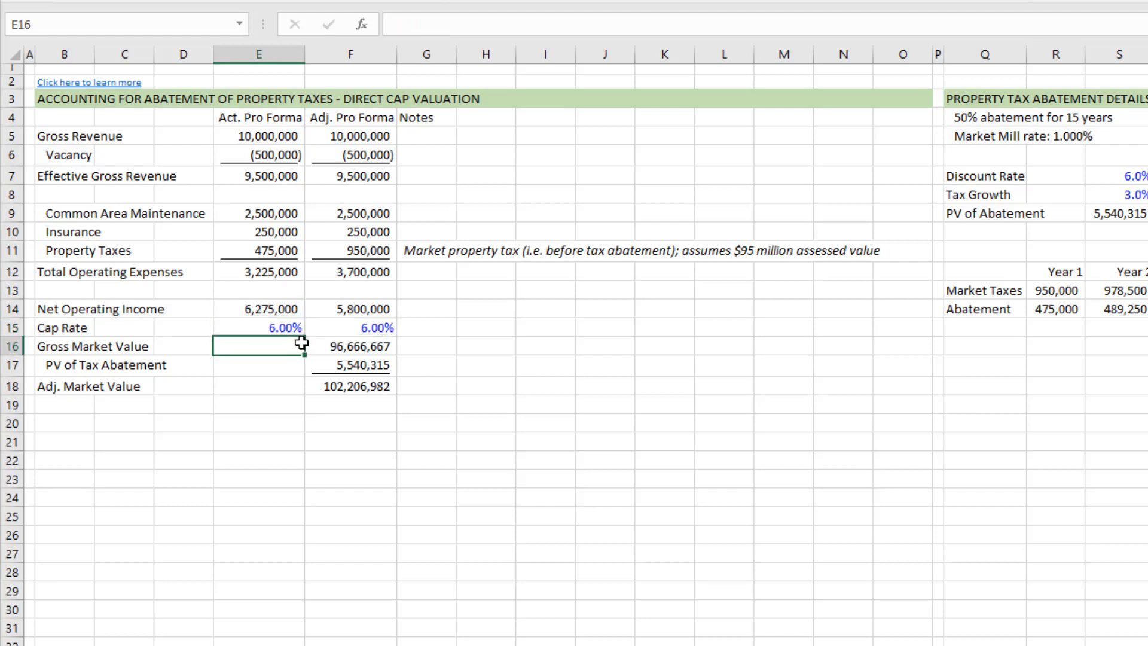
text(=E14)
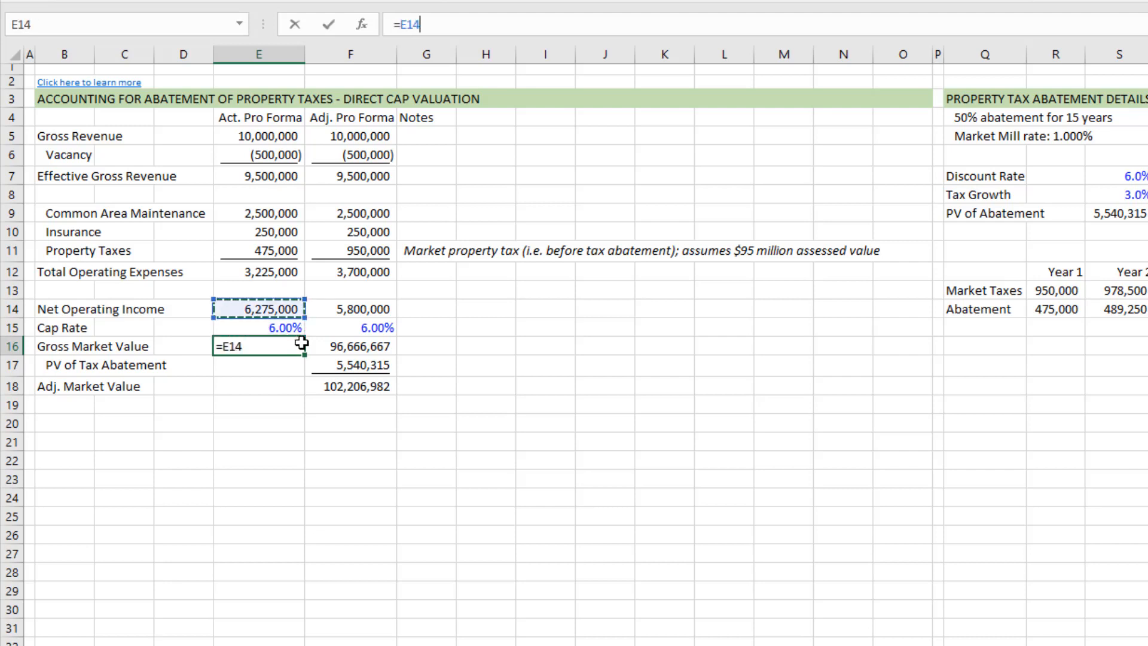
click(283, 327)
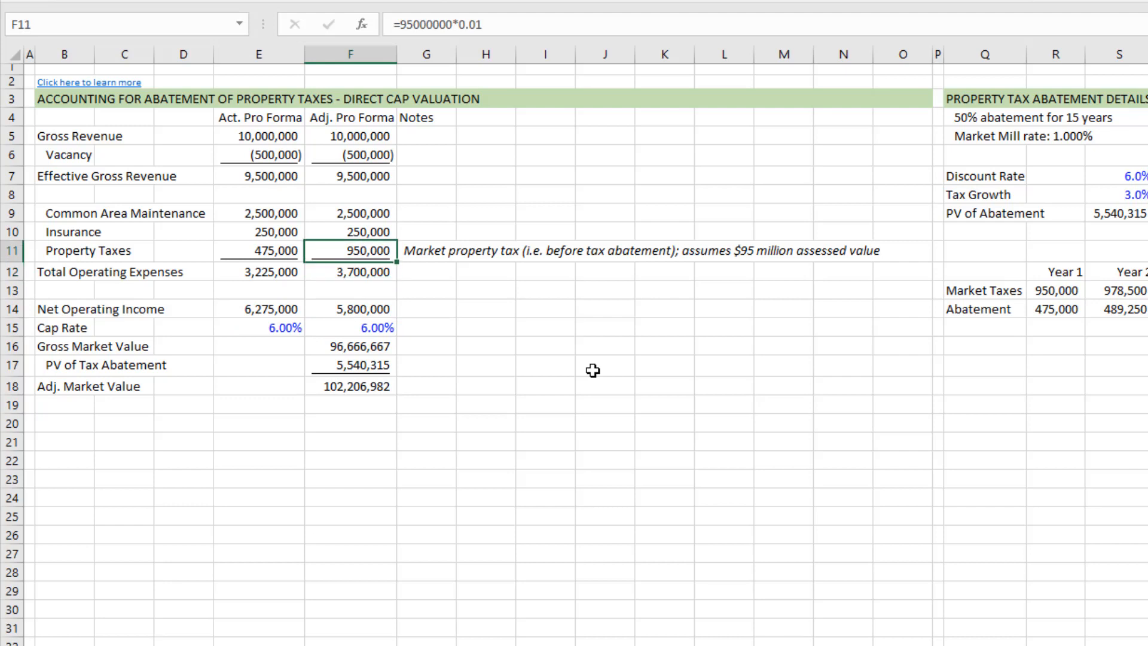
click(350, 136)
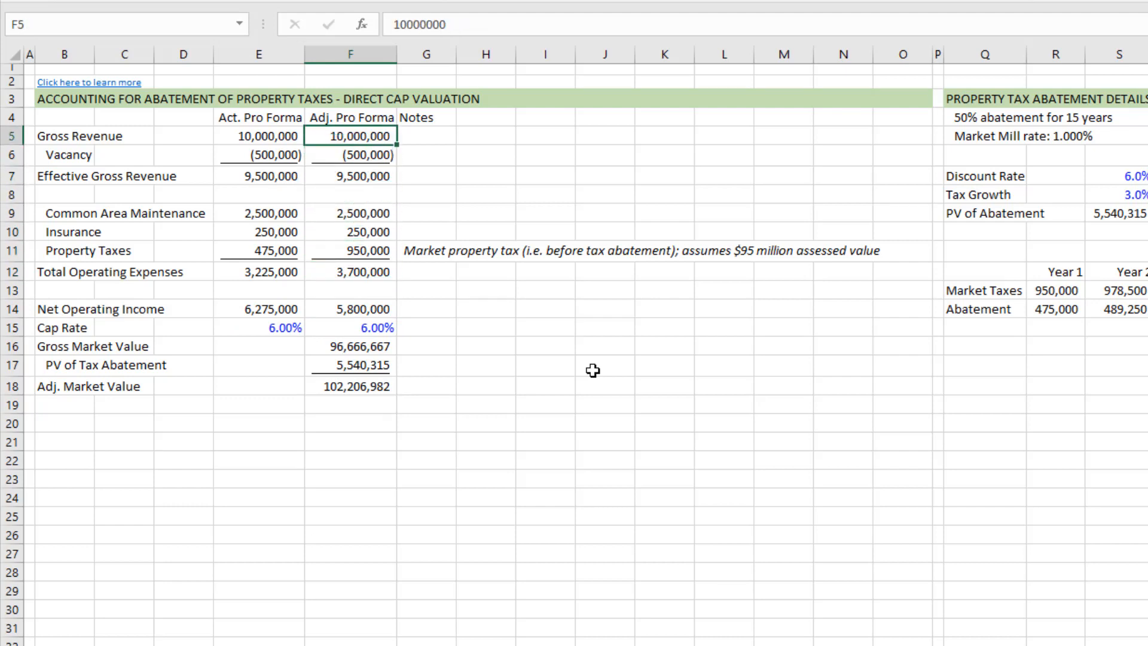
click(350, 251)
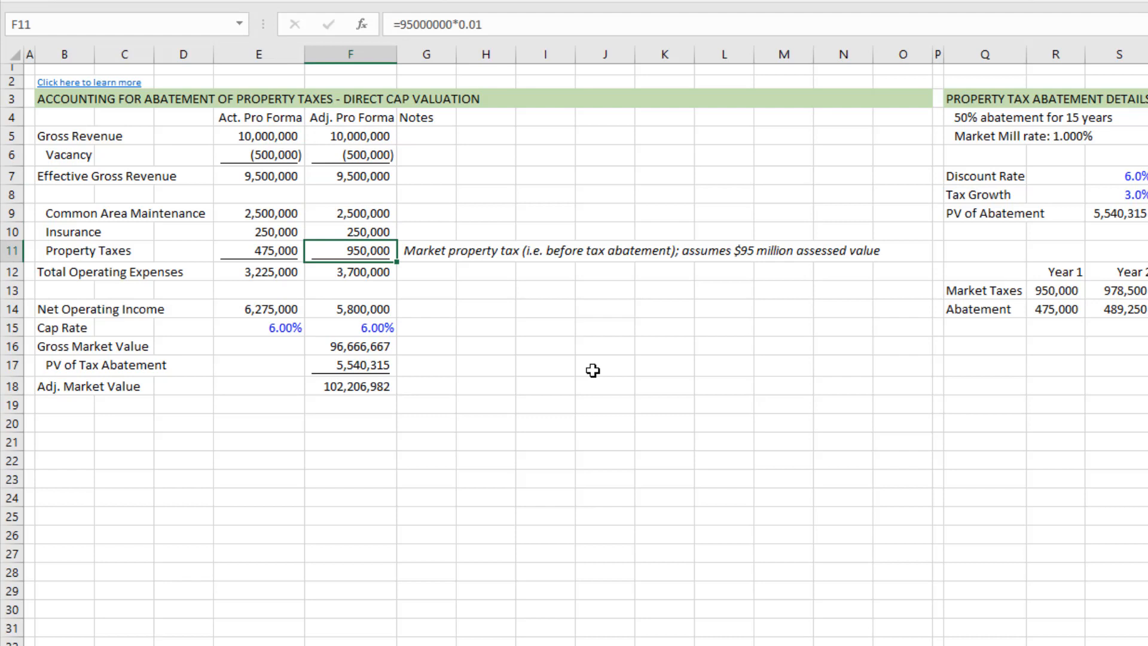
click(350, 308)
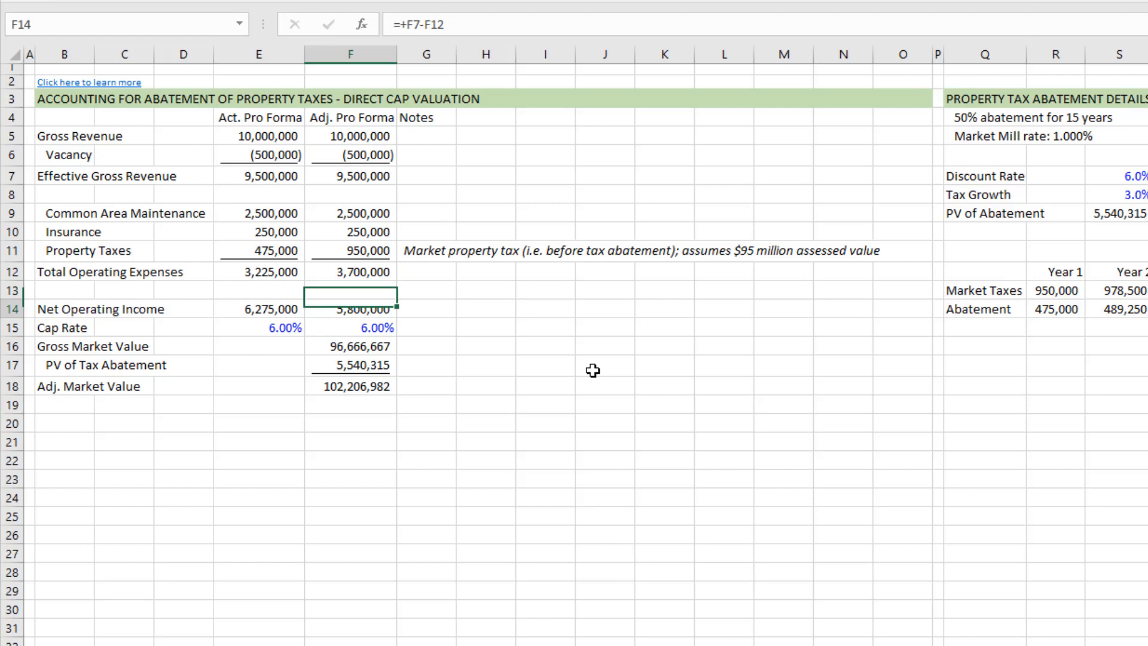
click(350, 309)
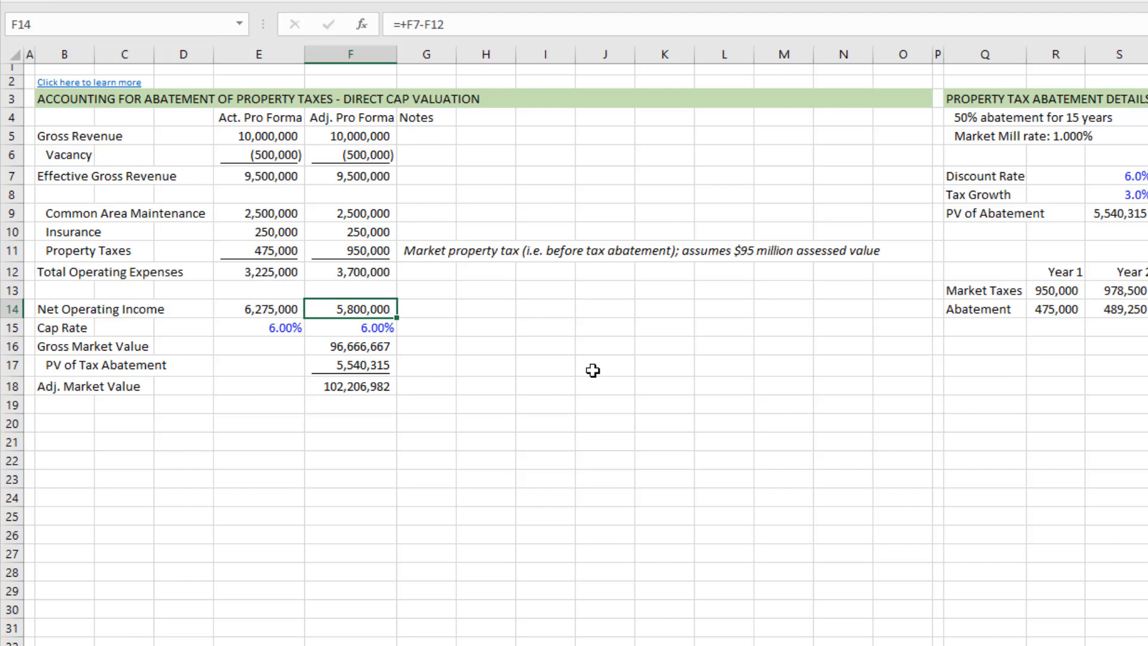
key(Right)
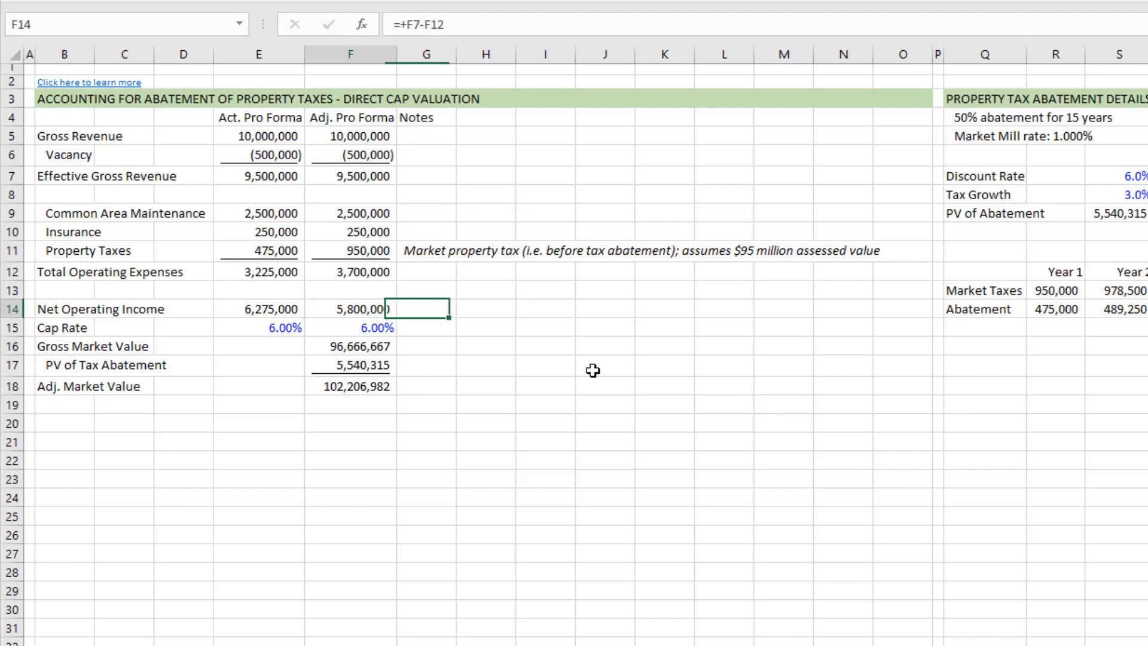
click(349, 308)
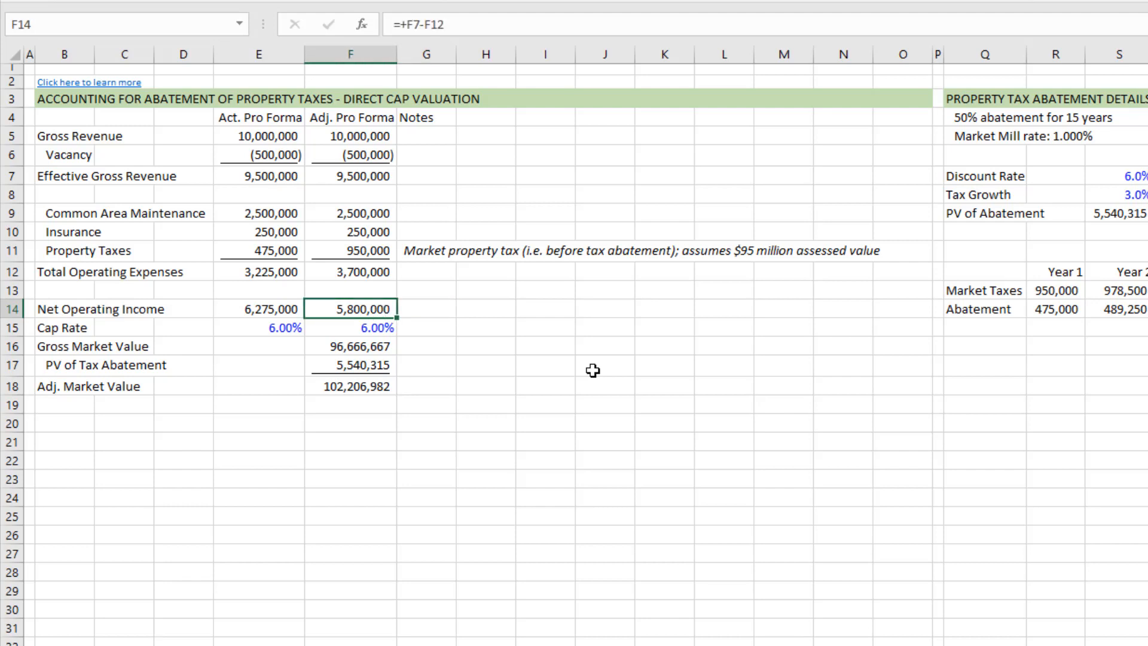
click(350, 327)
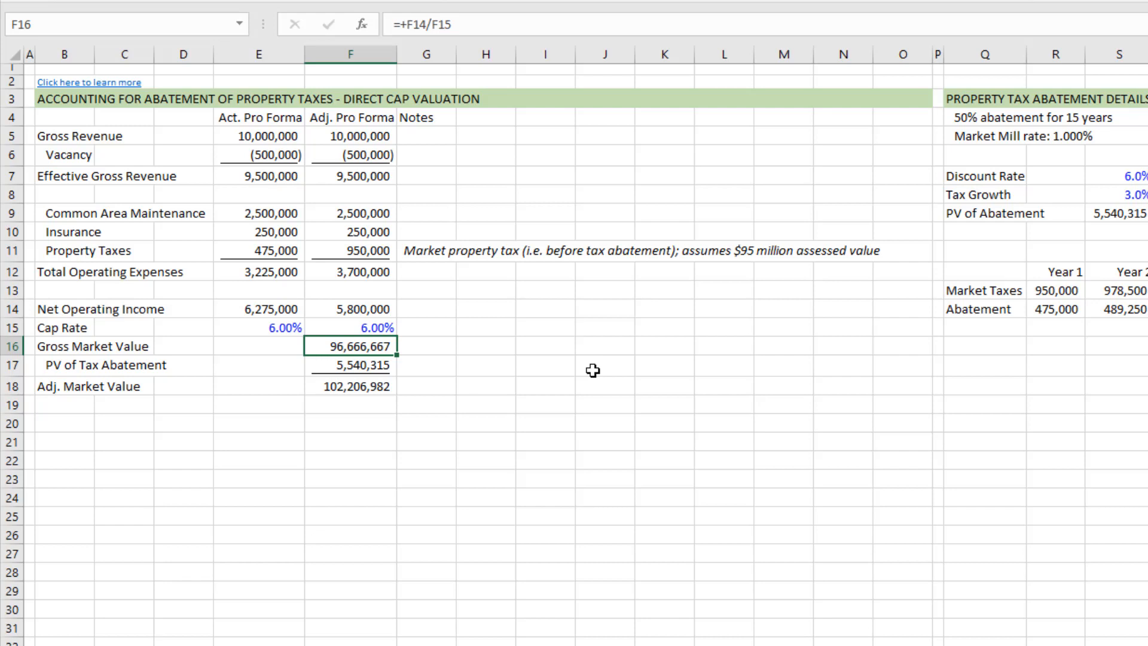
click(426, 346)
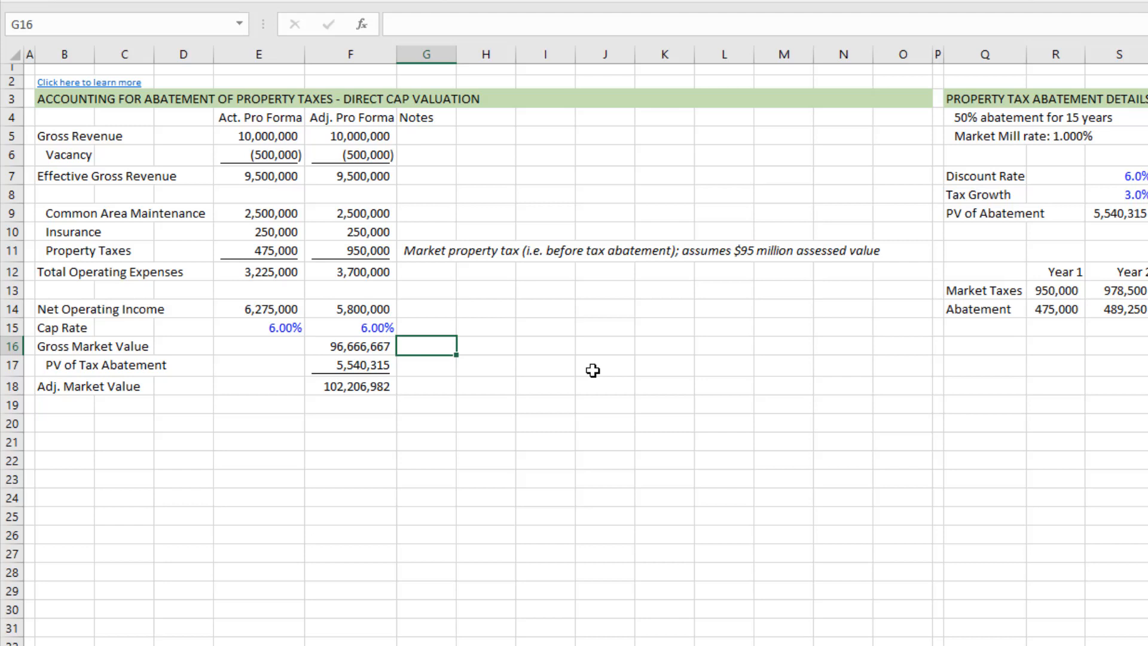
click(350, 346)
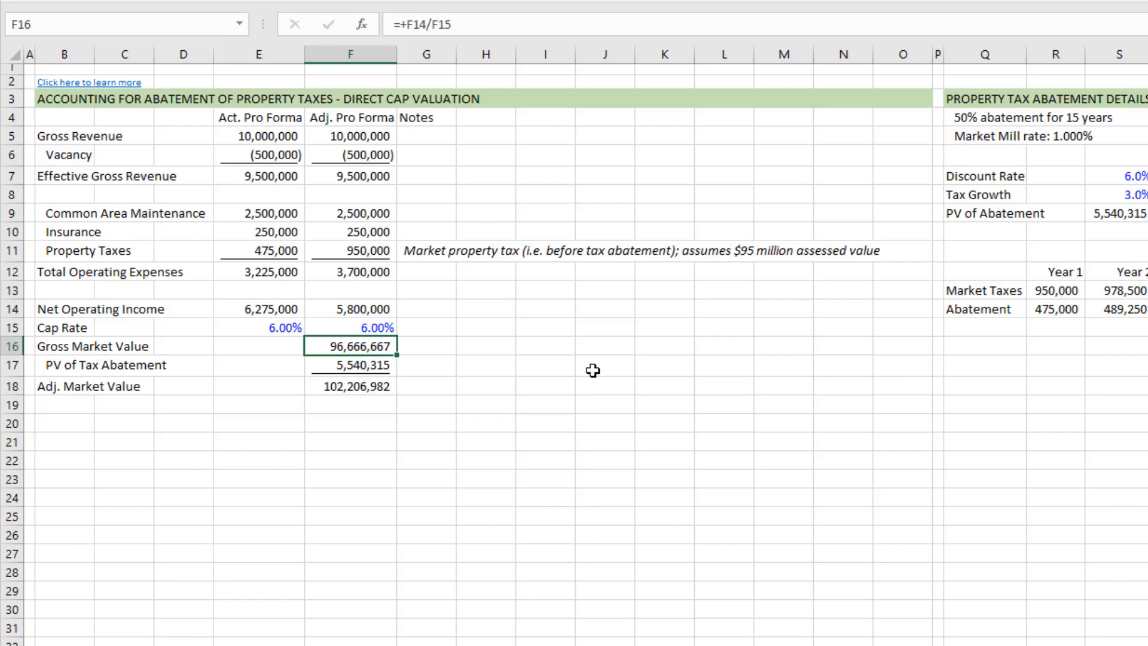
scroll(right, 3)
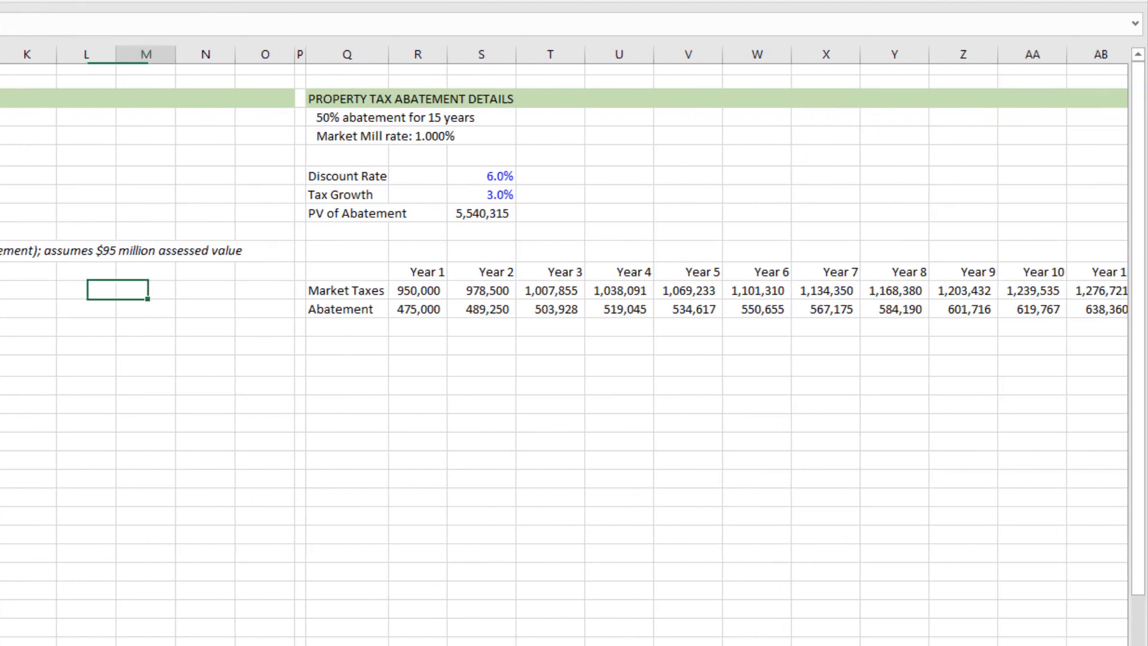
scroll(right, 3)
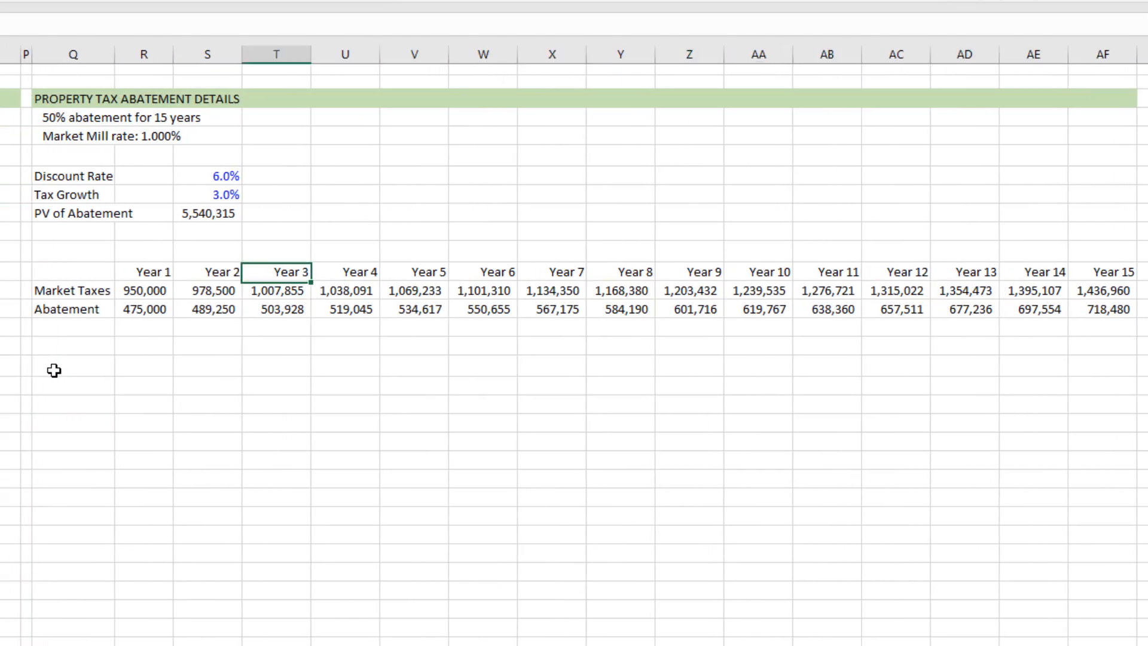
click(208, 232)
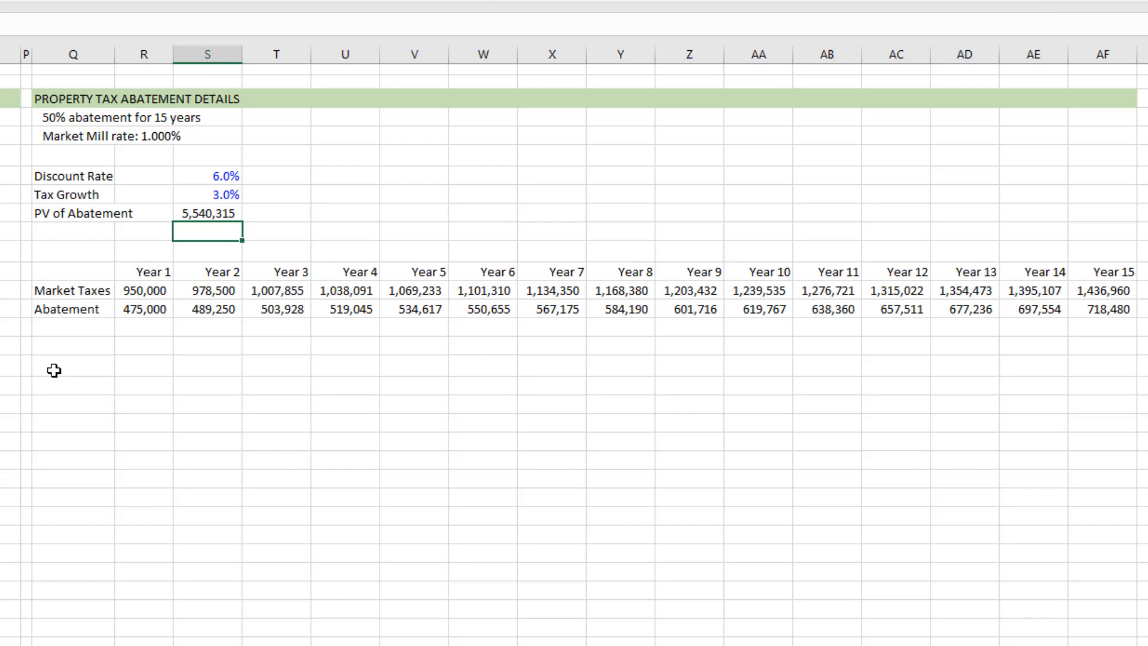
click(72, 117)
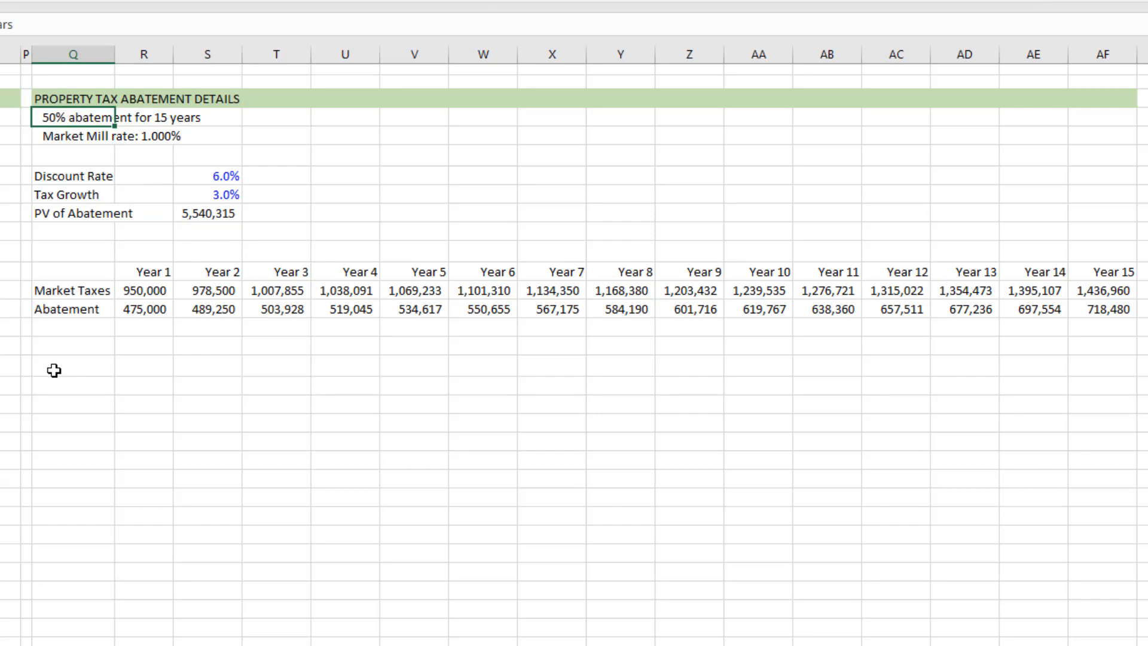
click(208, 194)
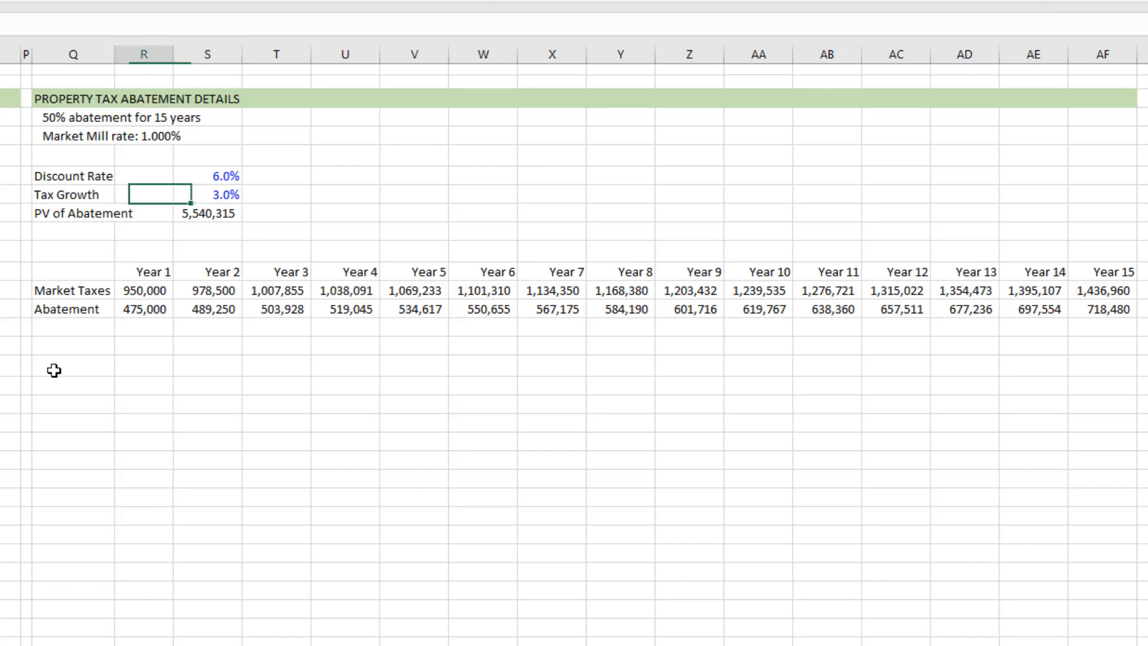
click(144, 290)
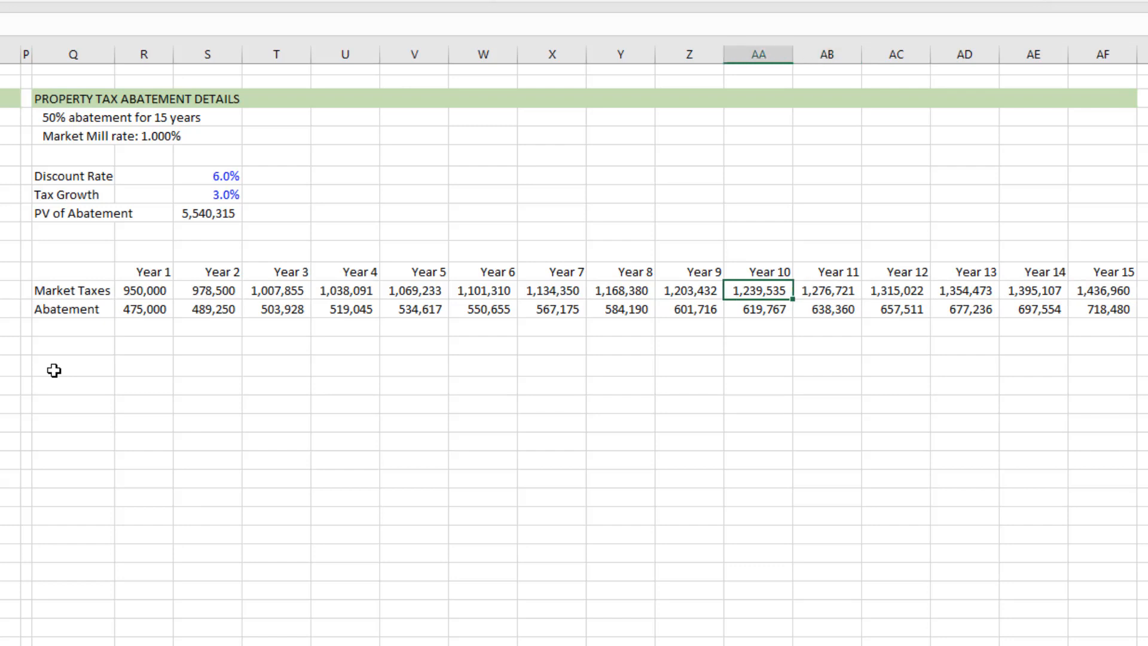
click(482, 291)
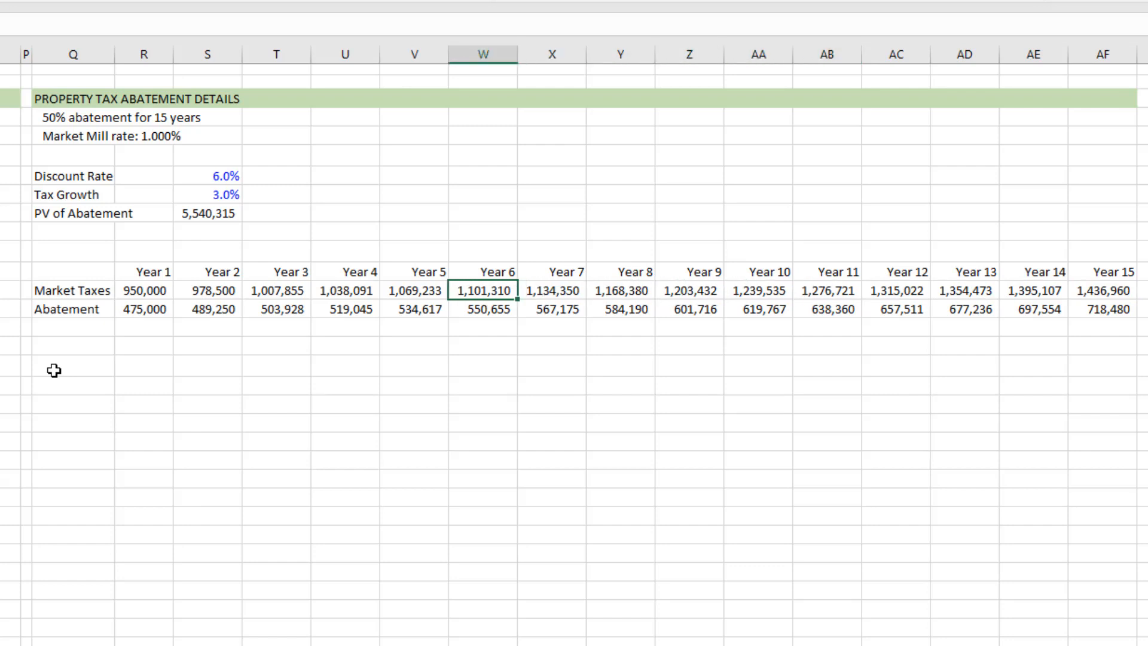
click(72, 309)
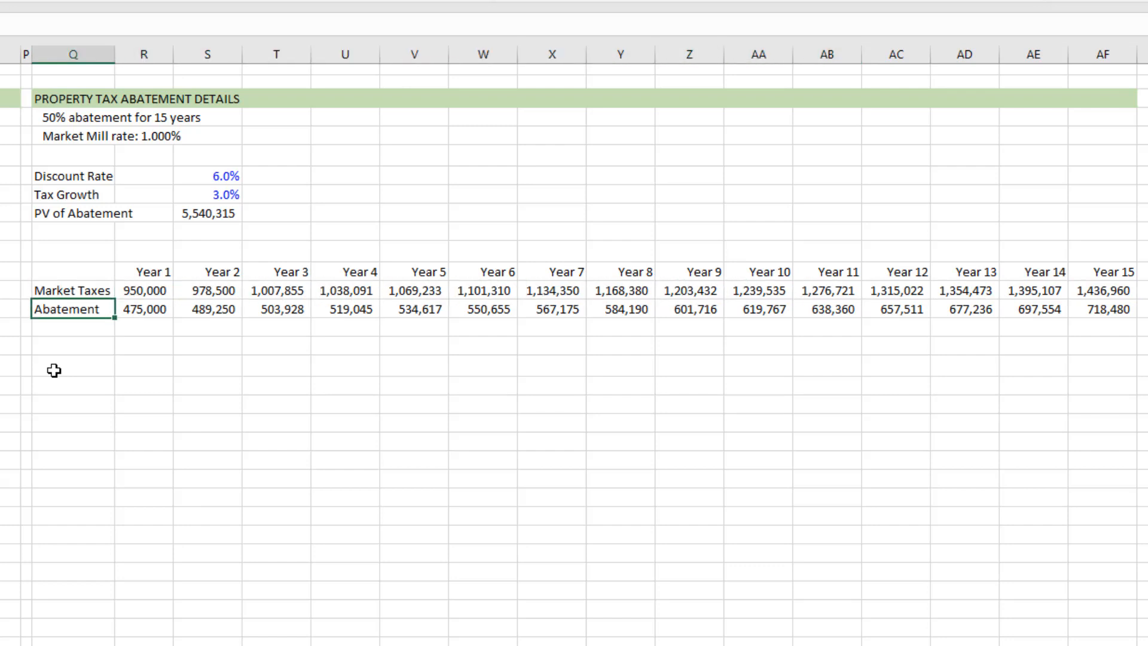
click(144, 309)
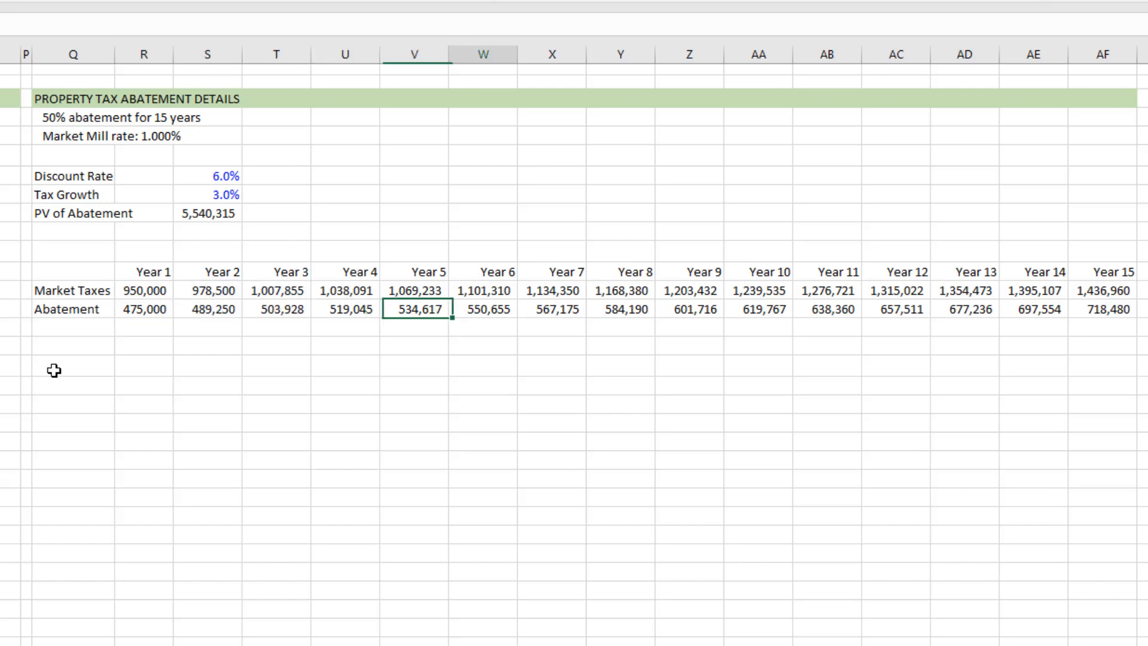
click(345, 309)
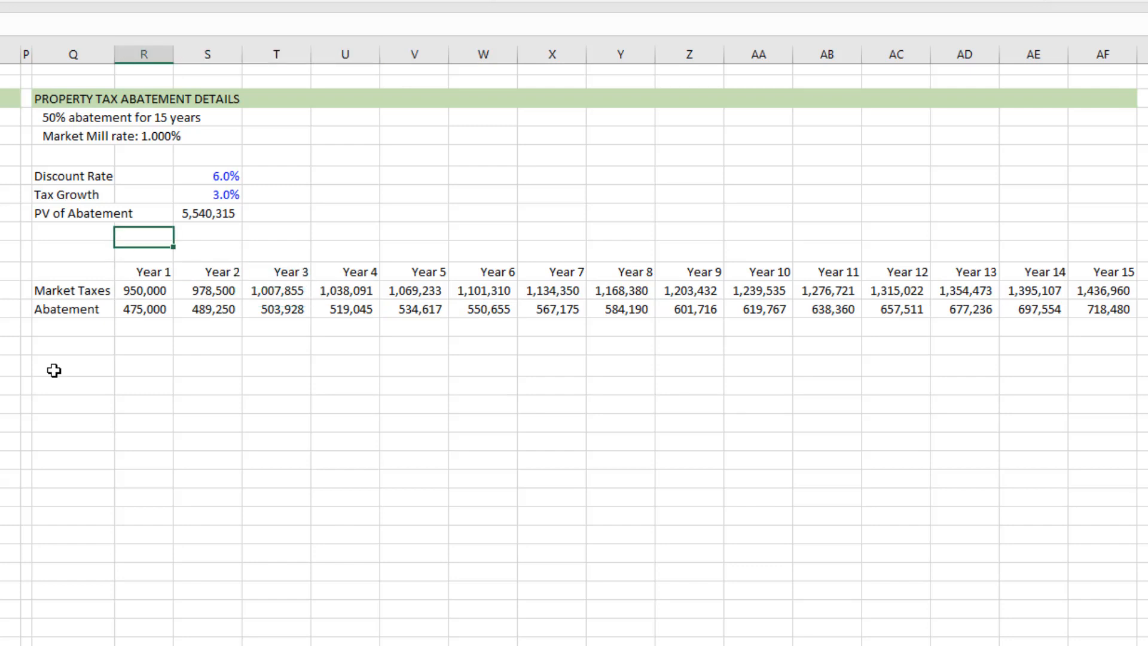
click(208, 213)
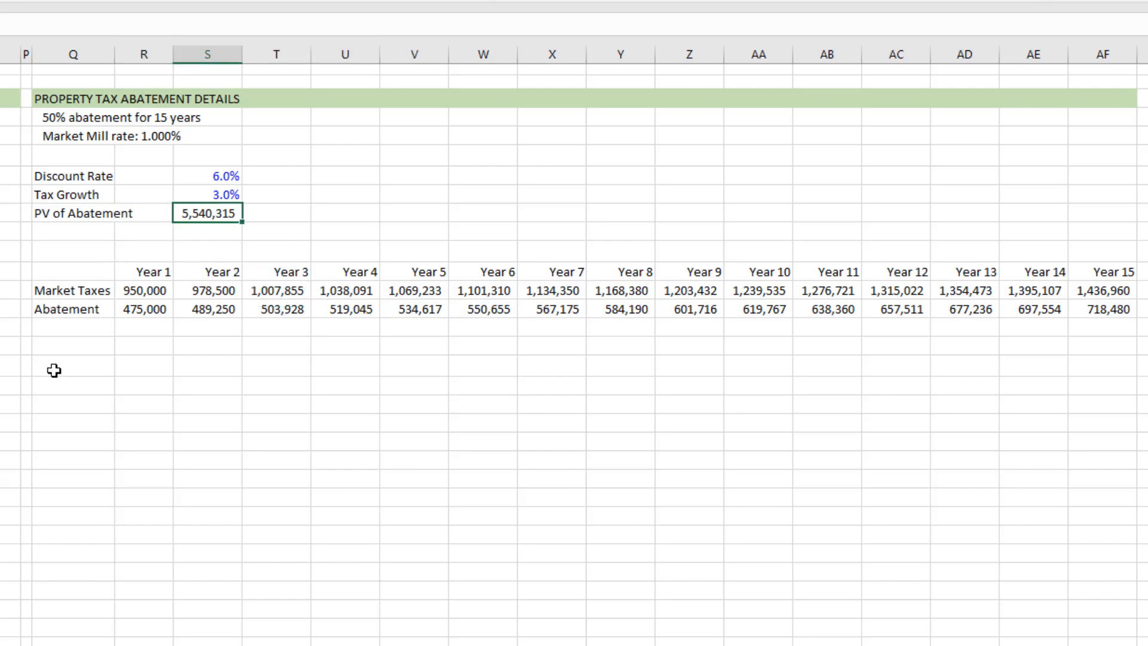
click(207, 193)
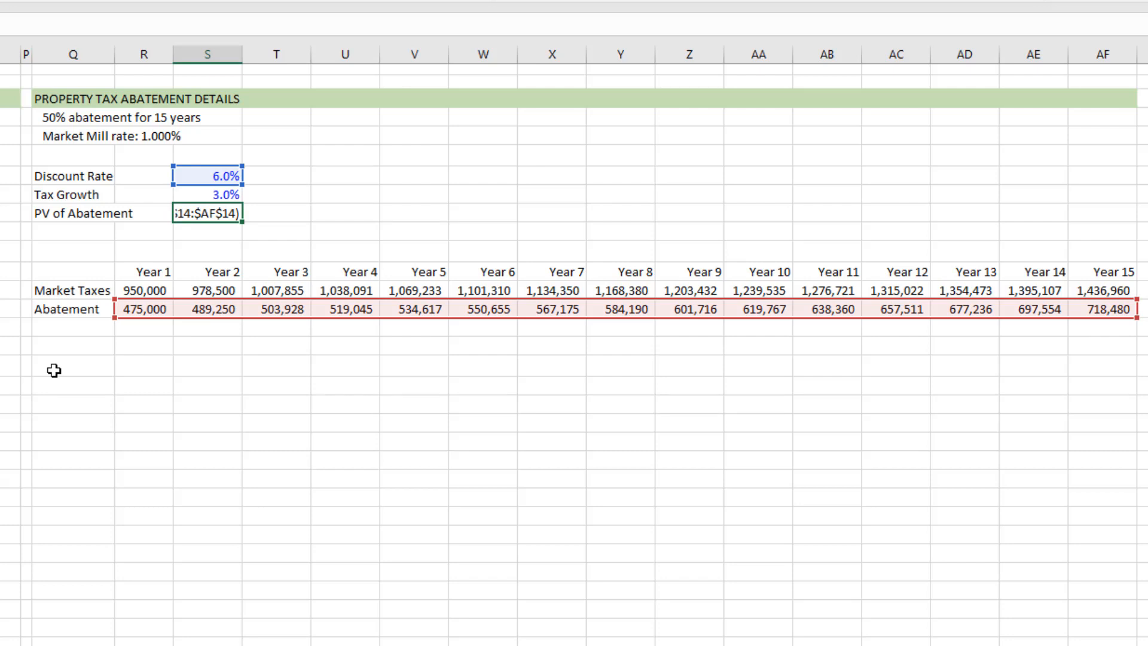
key(Enter)
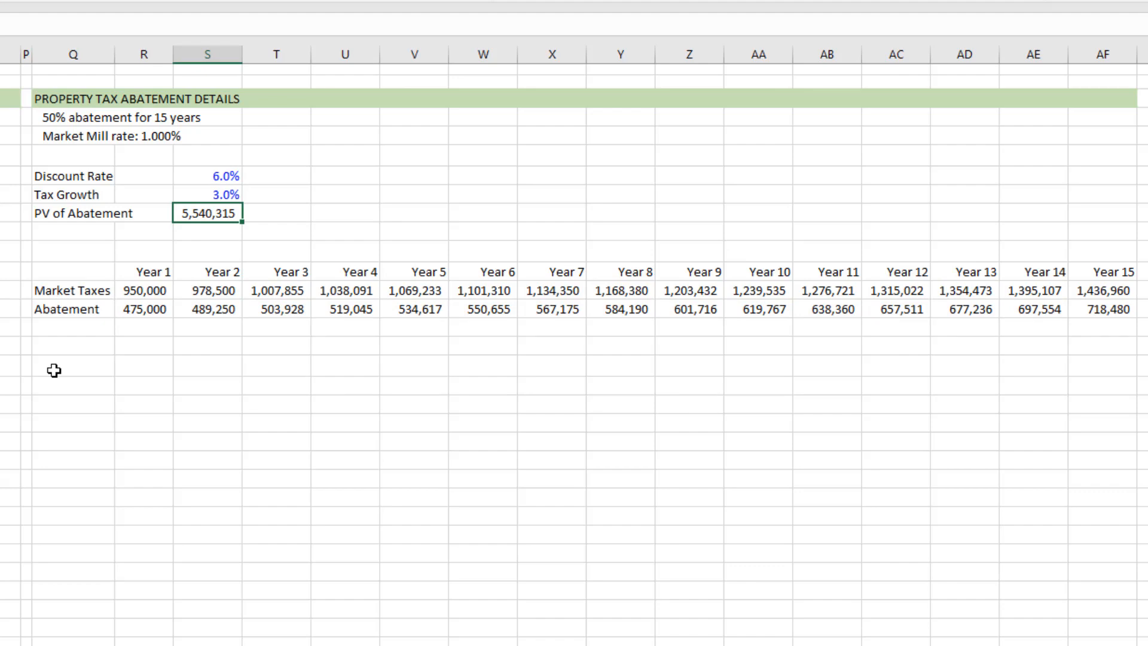
scroll(left, 3)
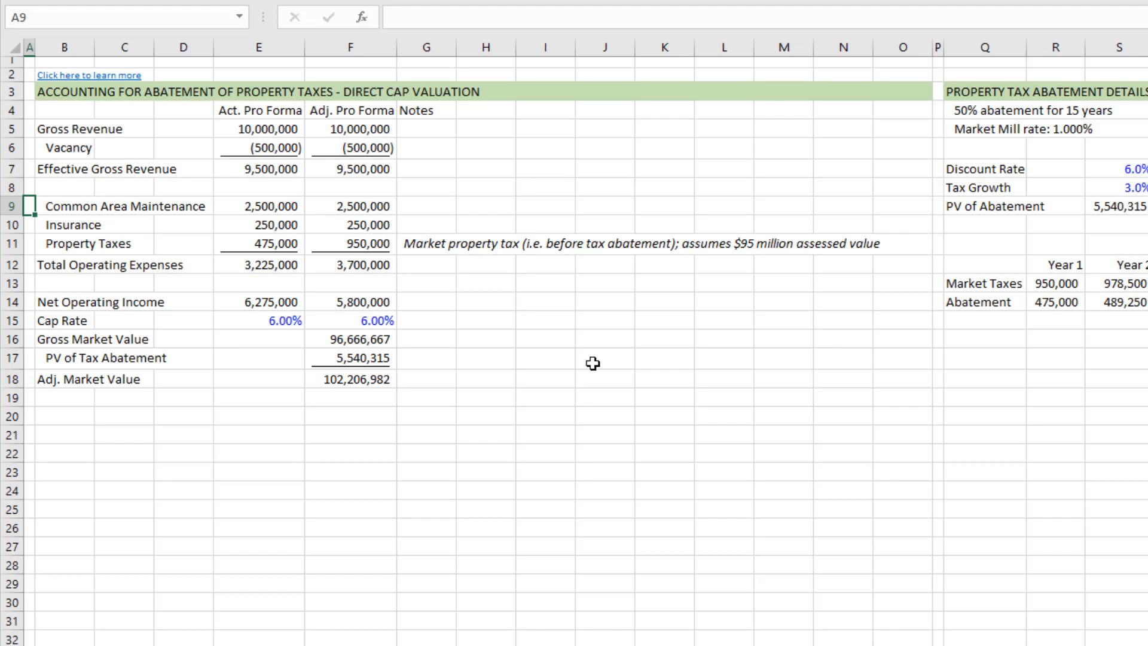
click(349, 338)
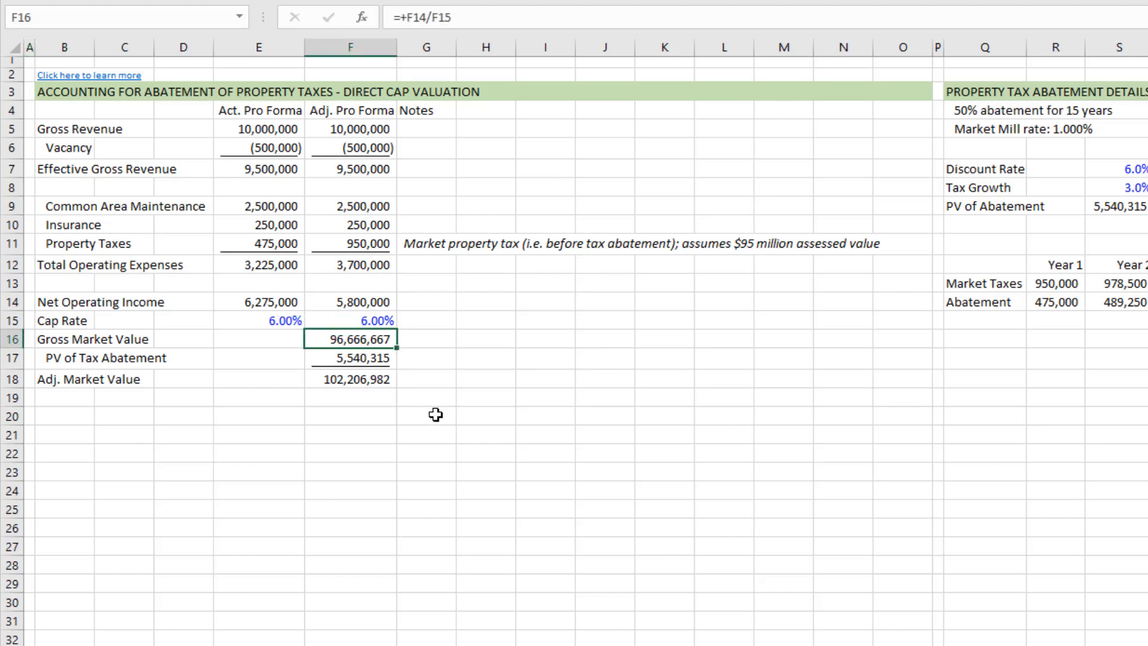
click(349, 358)
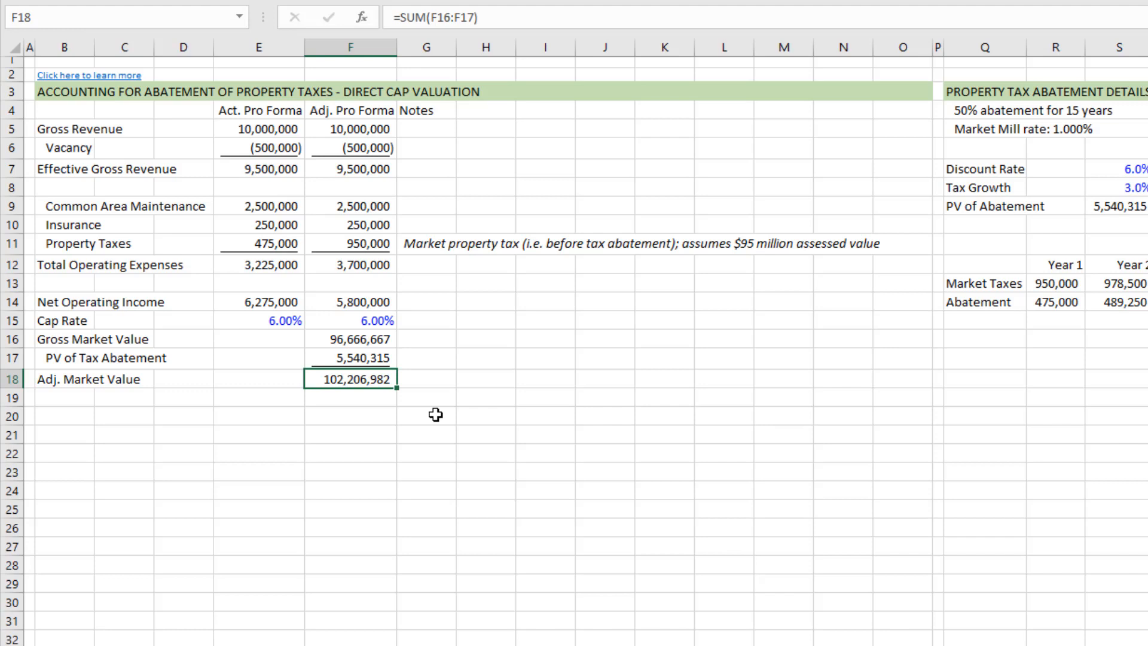
click(258, 320)
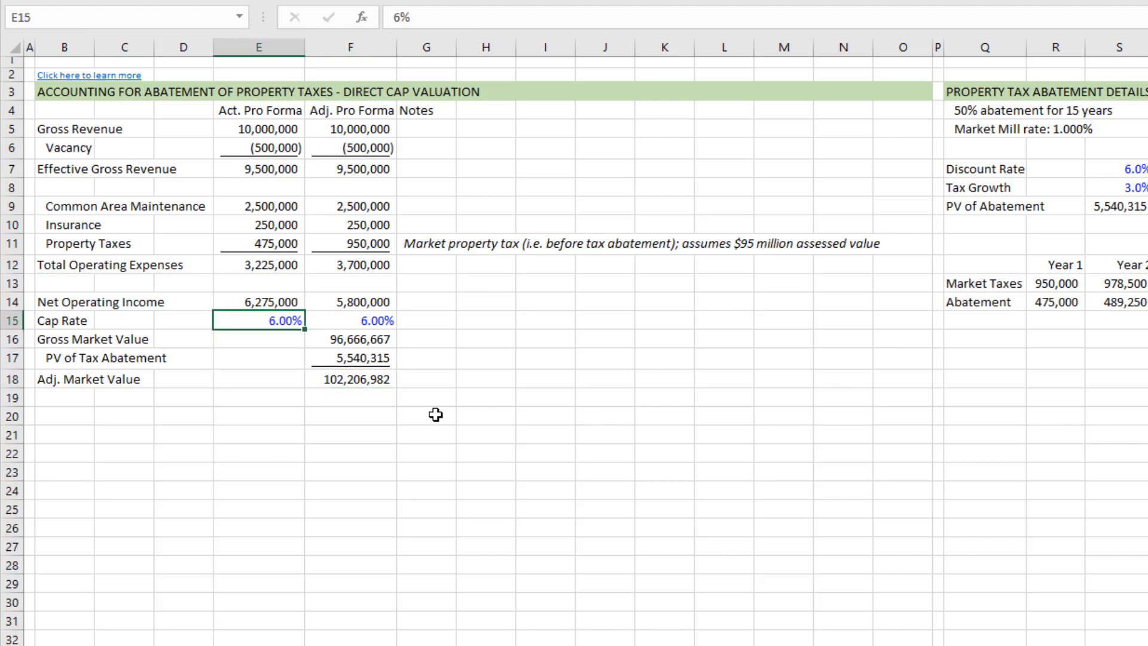
click(258, 302)
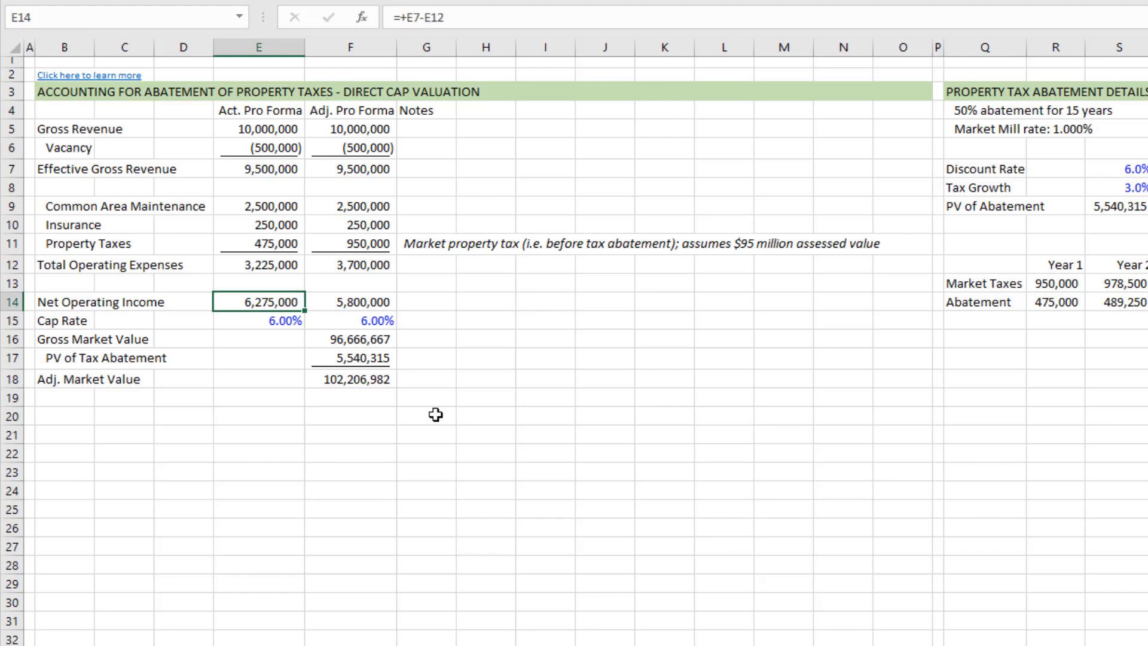
click(350, 379)
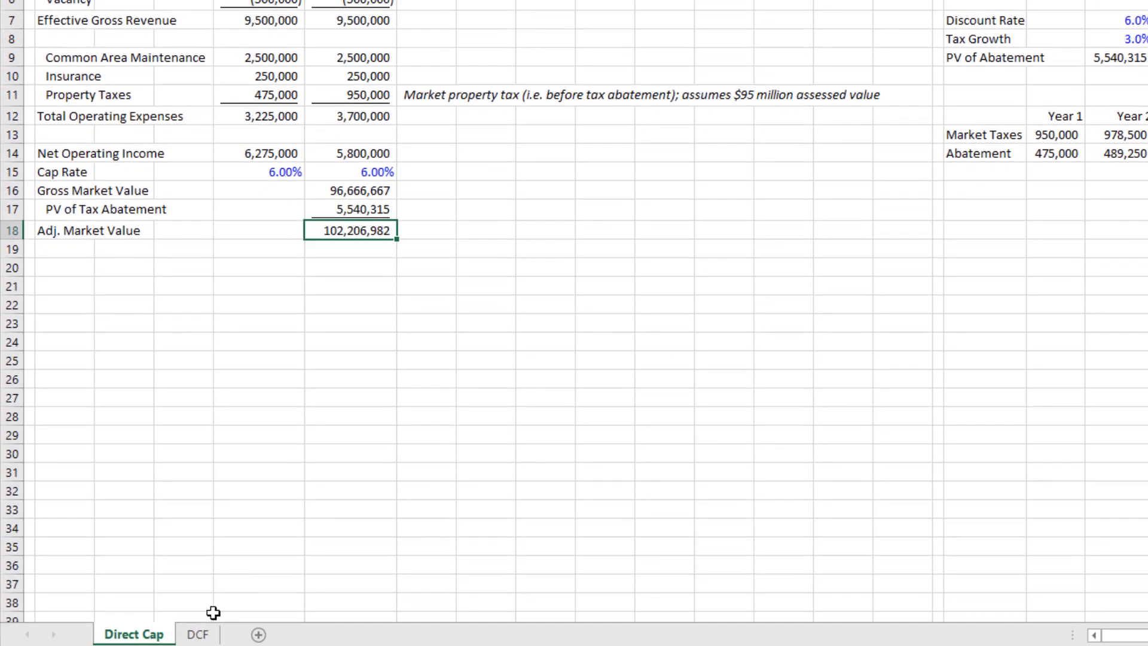
click(196, 634)
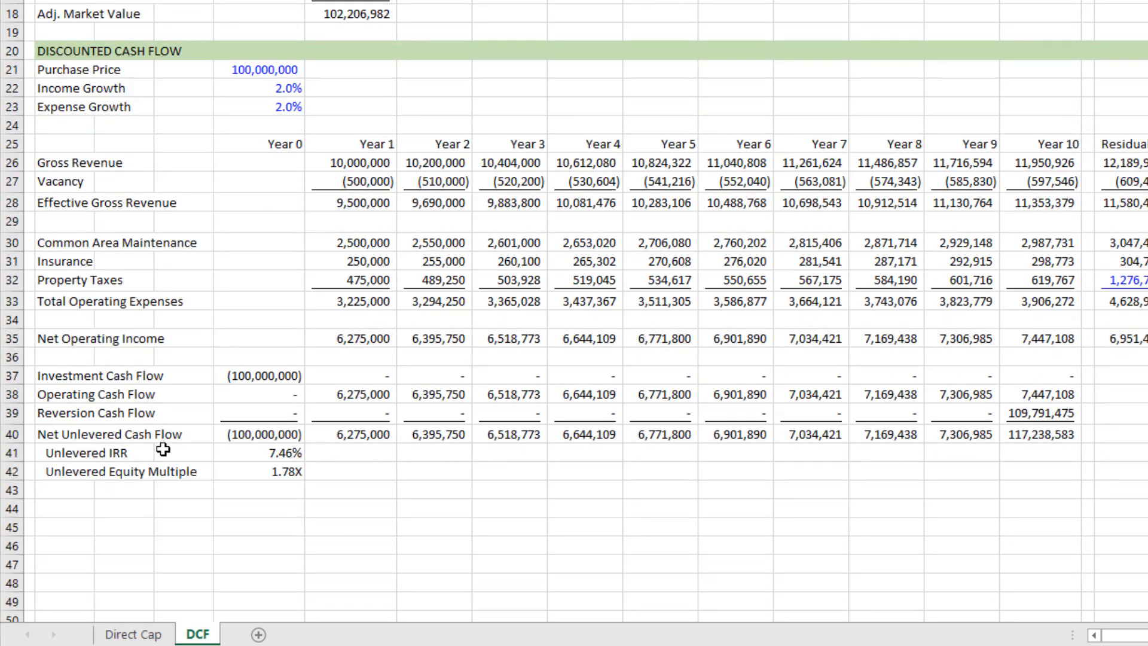
click(96, 452)
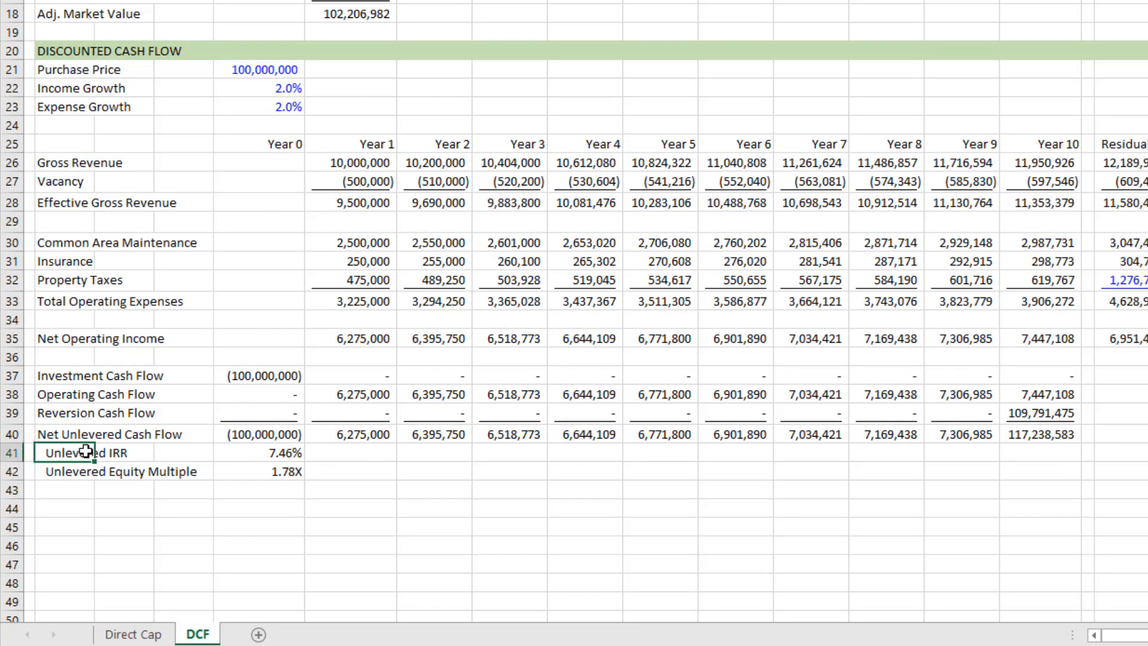
mouse_move(219, 442)
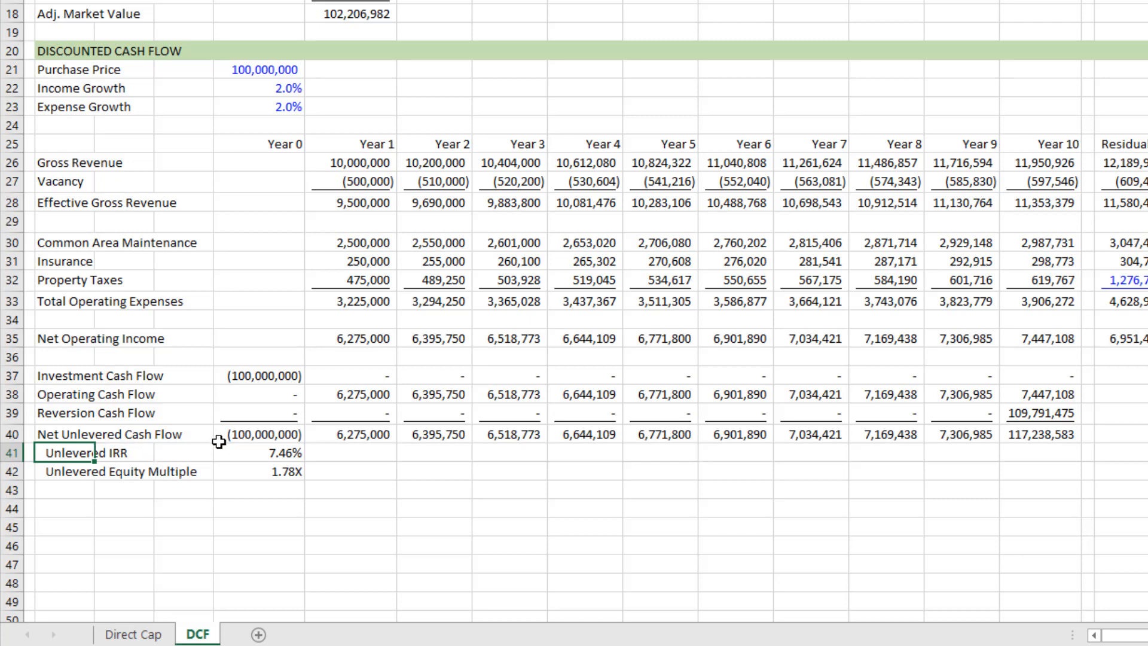
mouse_move(247, 413)
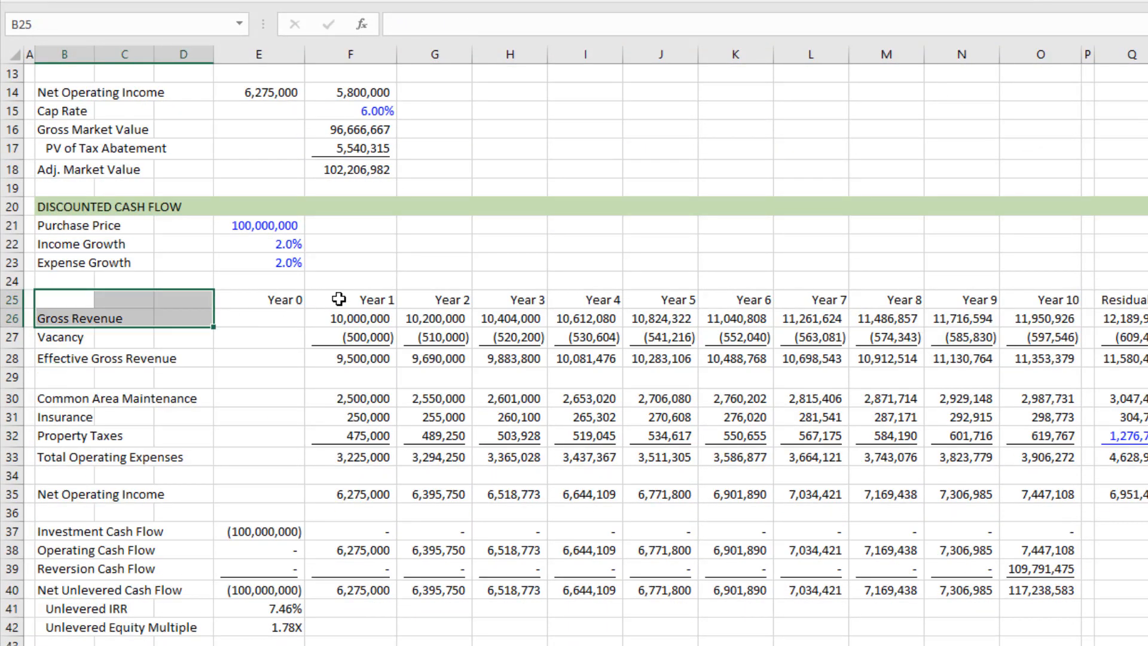
drag(350, 299, 1040, 589)
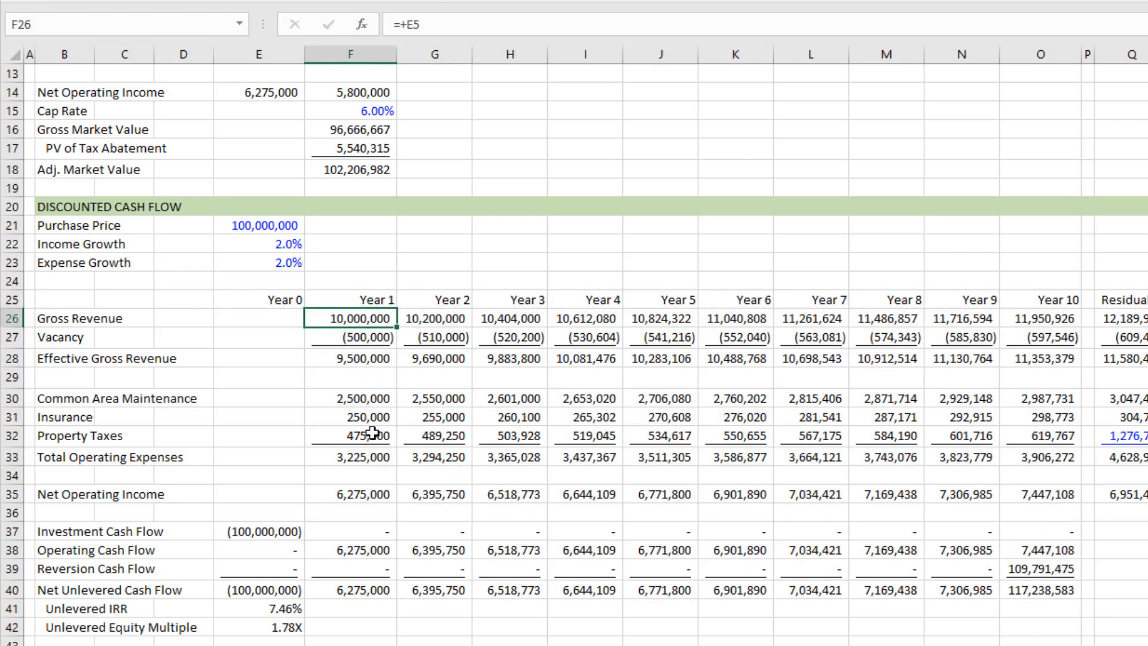
drag(350, 436, 811, 436)
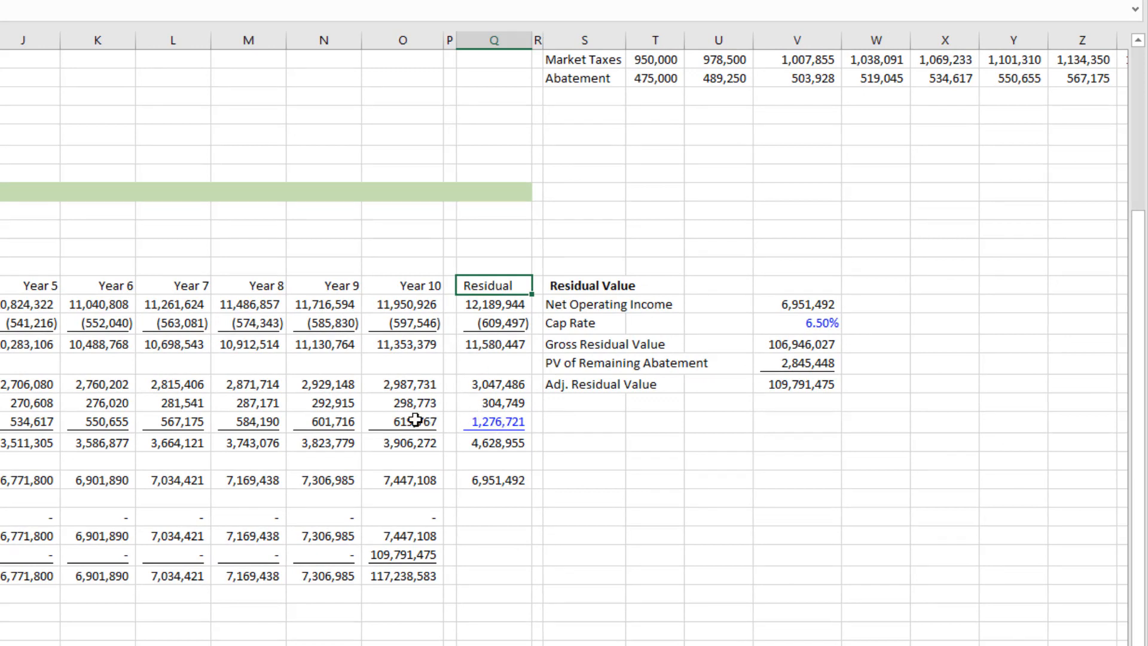
click(402, 421)
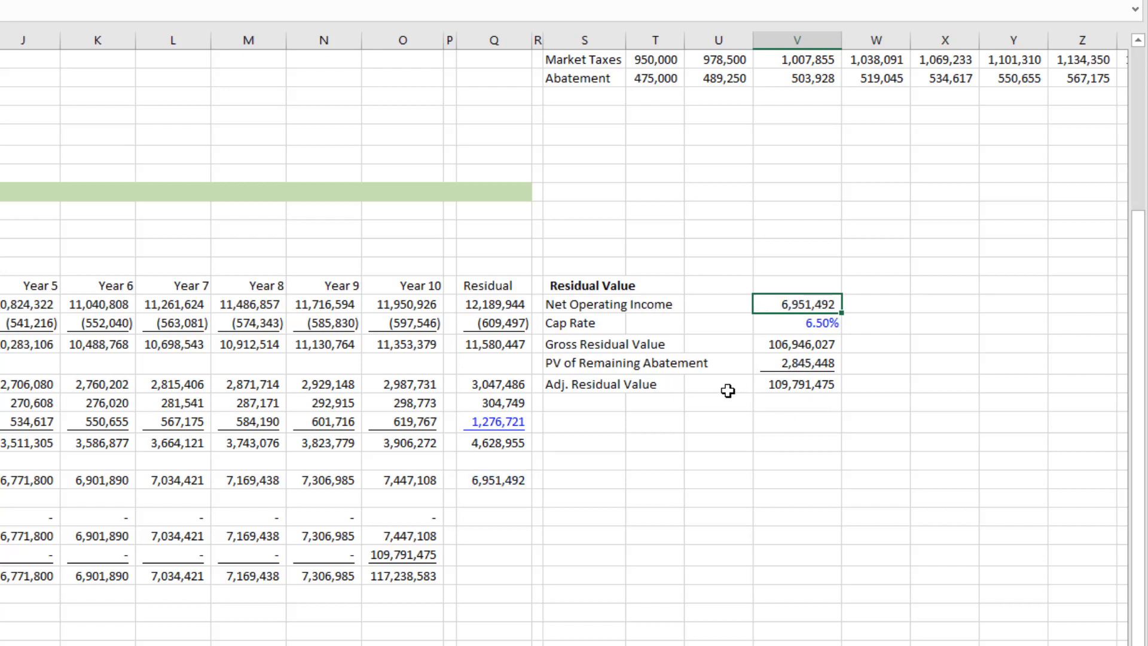
mouse_move(806, 332)
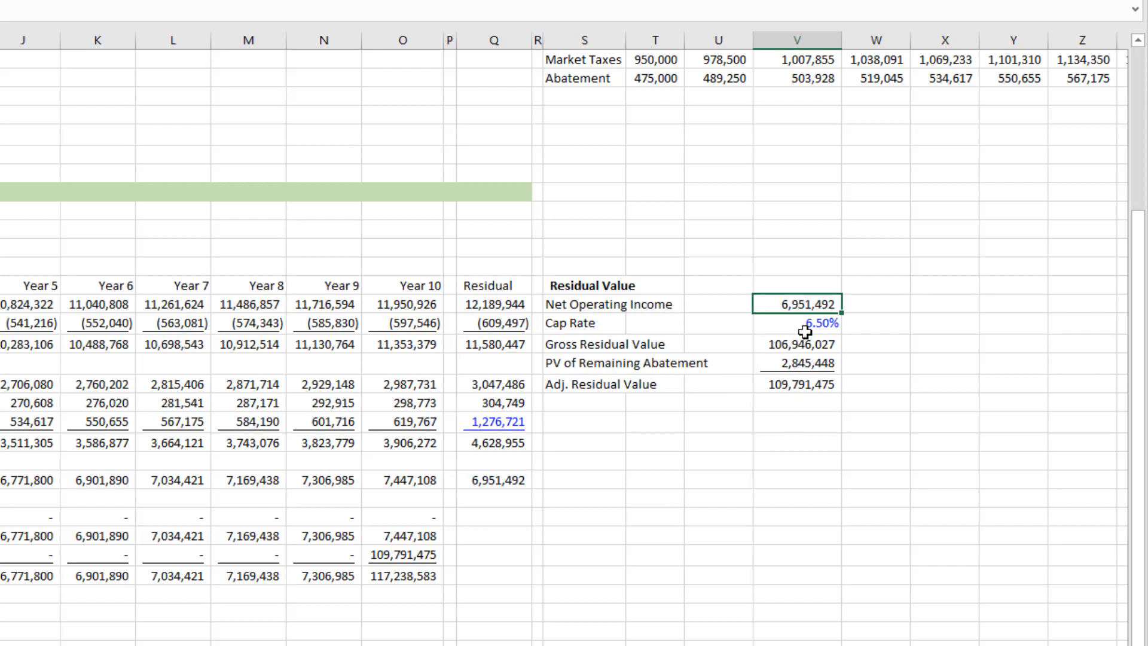
click(799, 323)
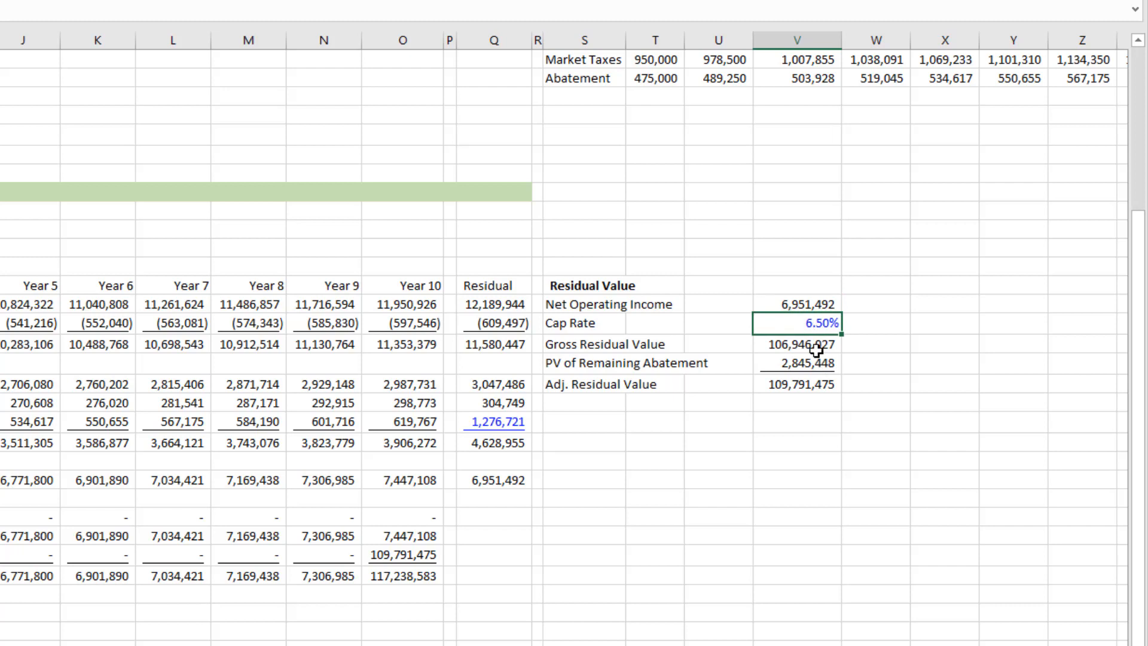
click(798, 343)
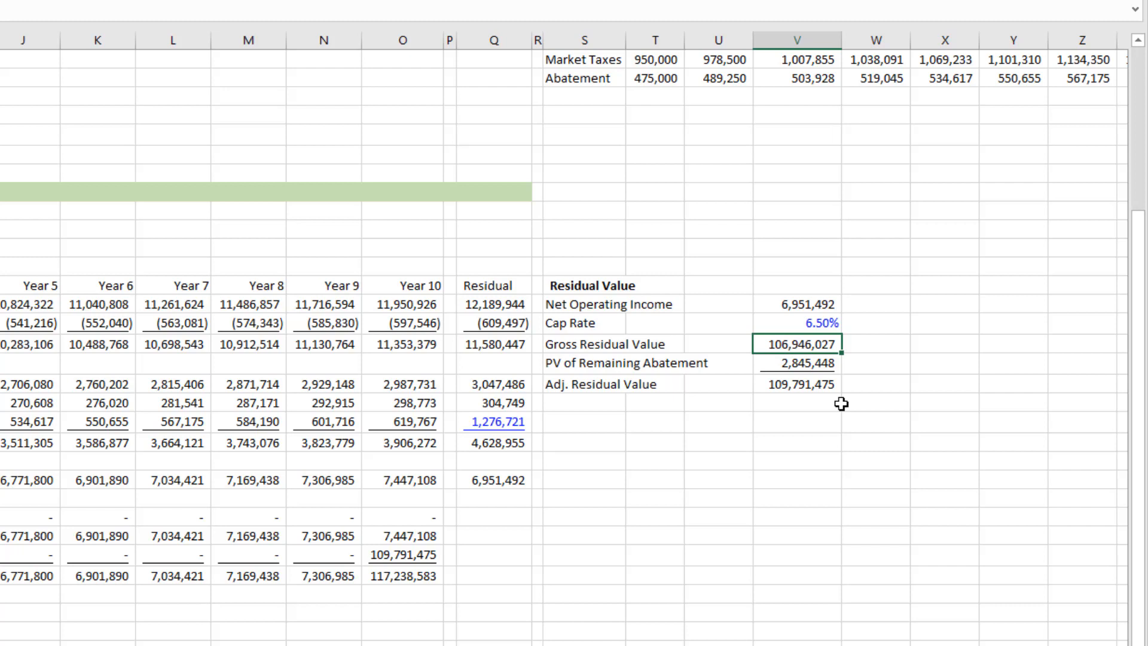
click(798, 363)
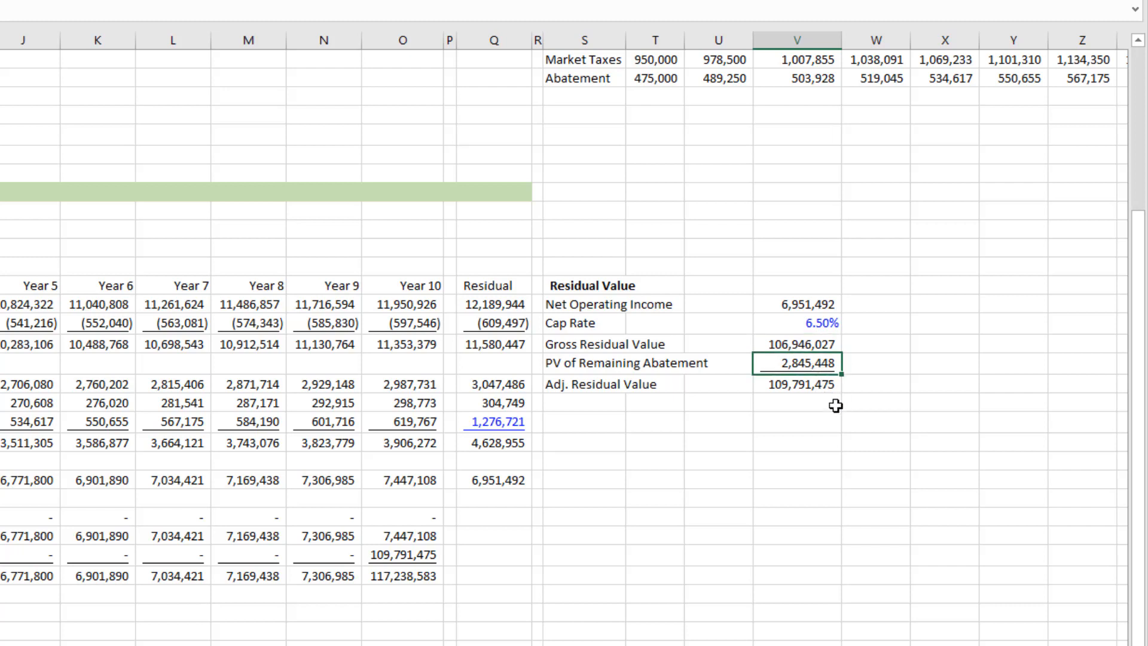
mouse_move(839, 417)
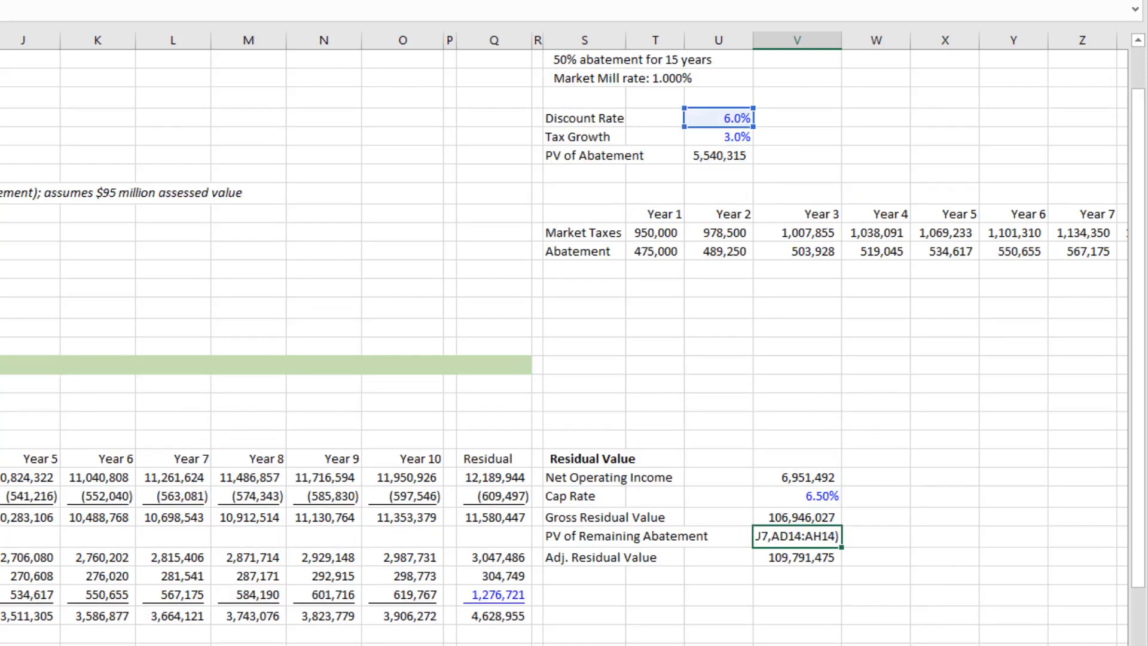
scroll(right, 3)
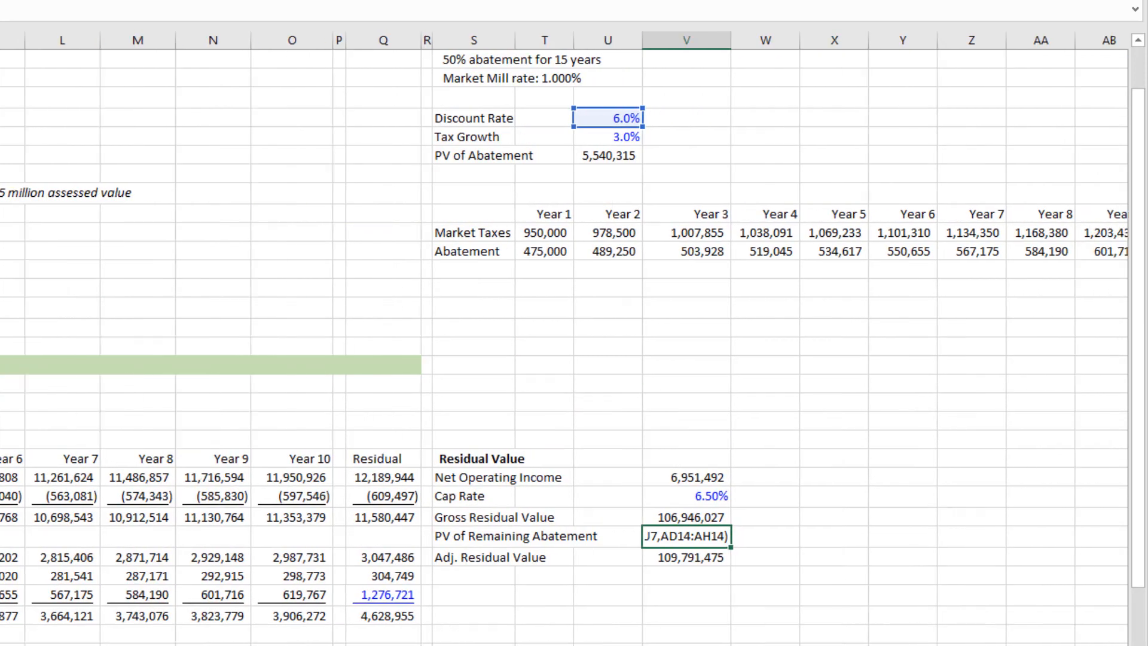
scroll(right, 3)
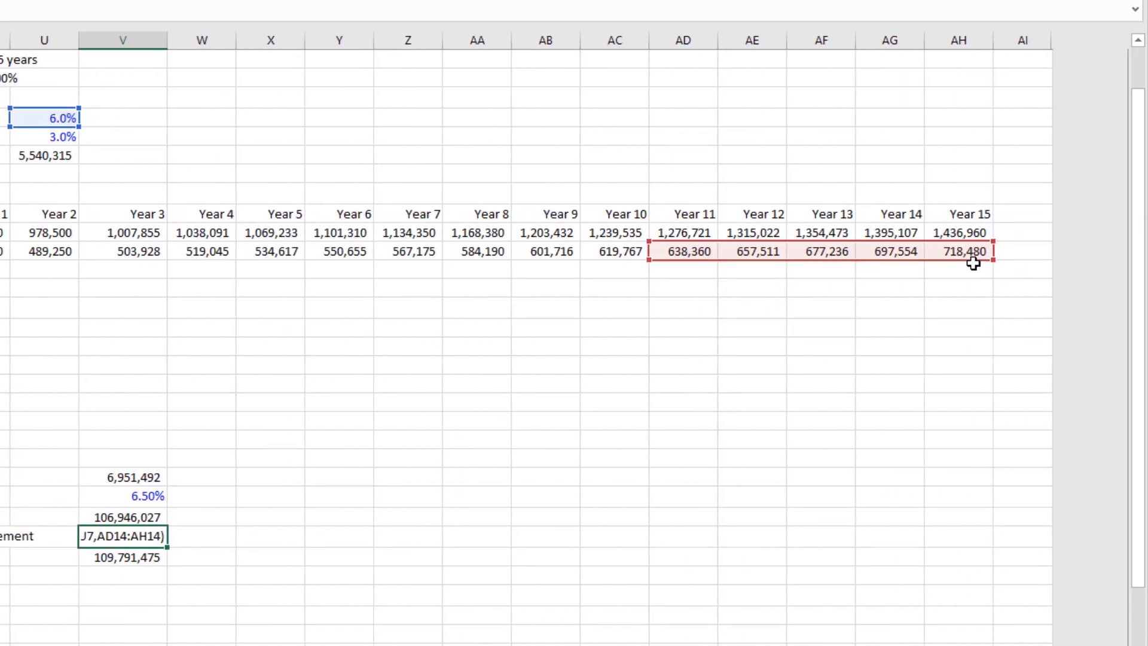
mouse_move(49, 118)
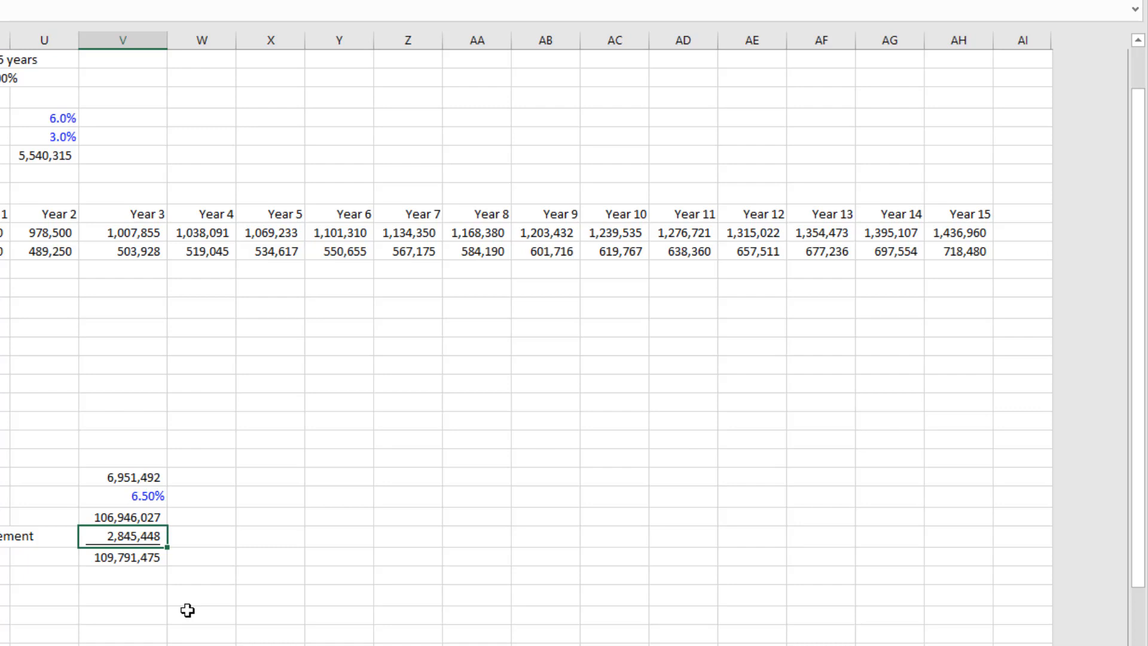
mouse_move(190, 553)
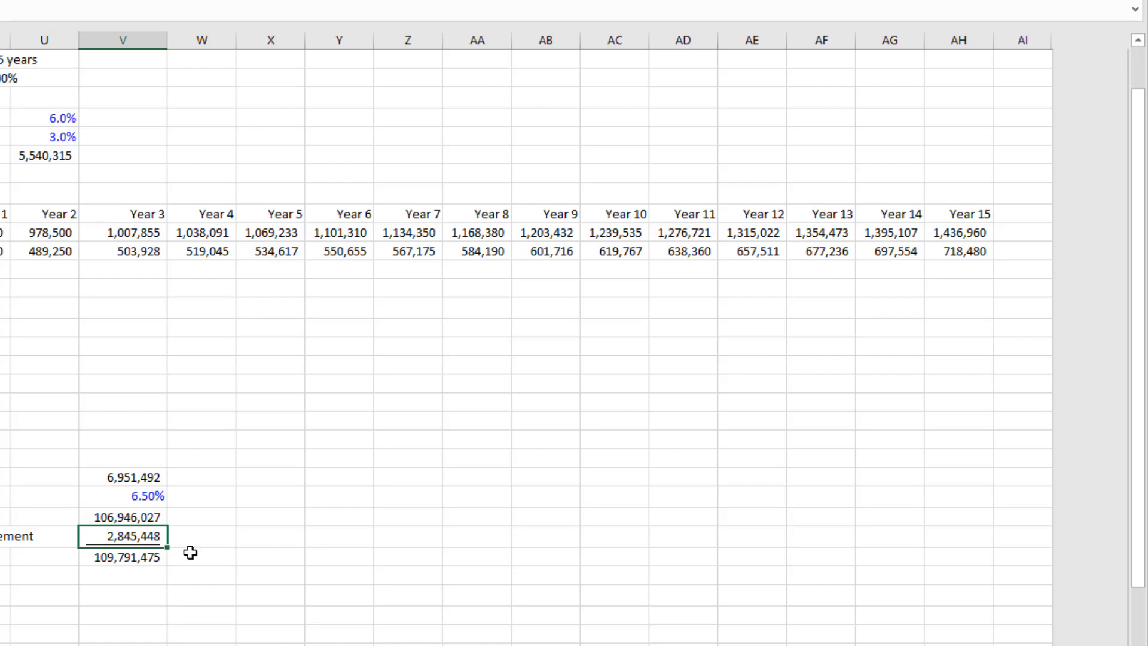
click(123, 517)
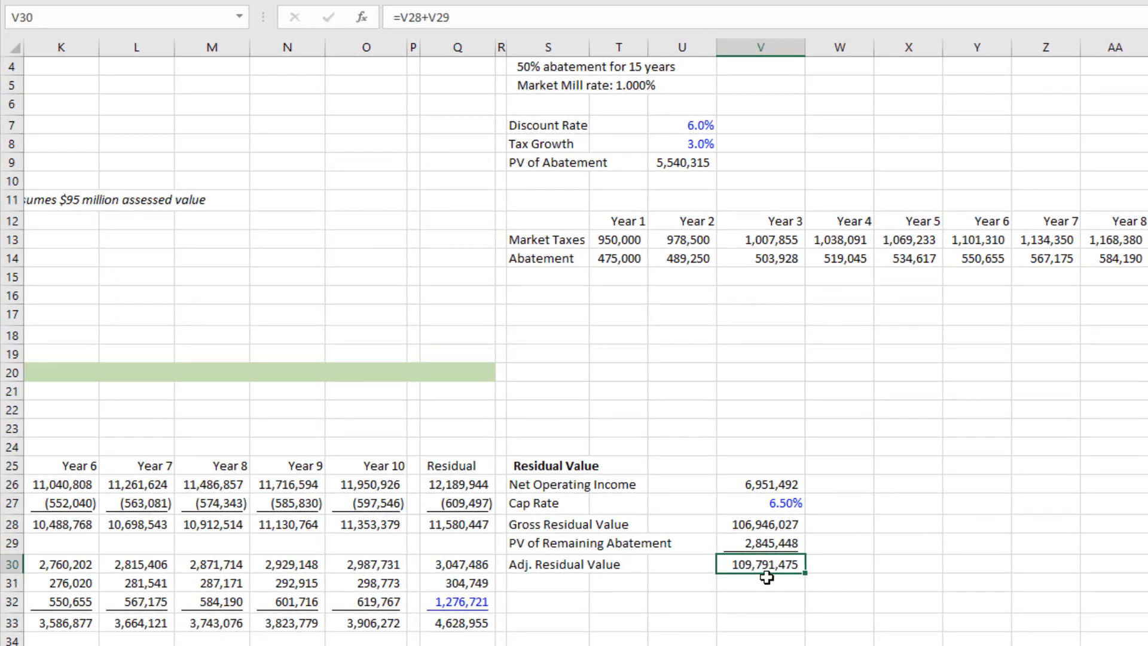
scroll(down, 3)
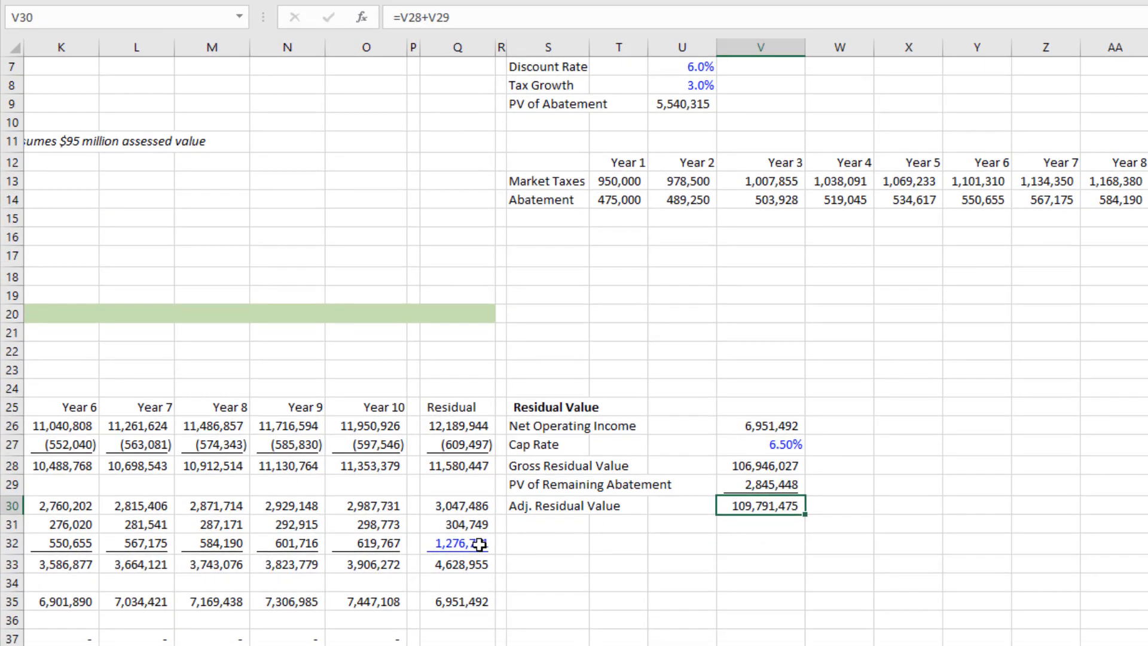
text(=P32)
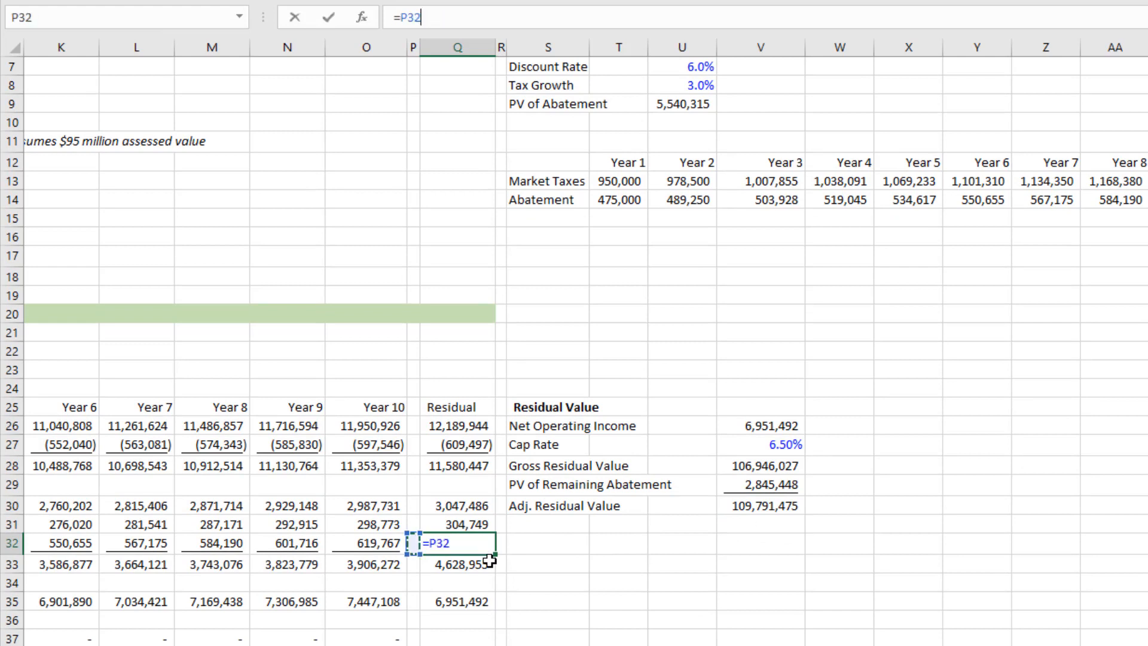
text(=O32*1.03)
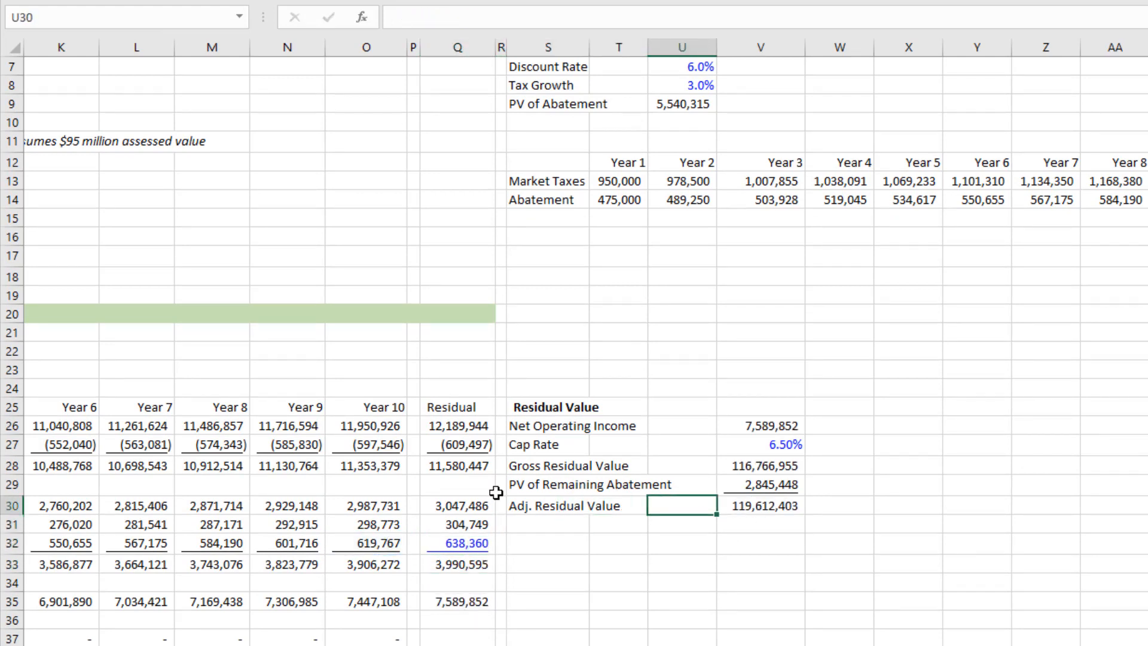
mouse_move(750, 430)
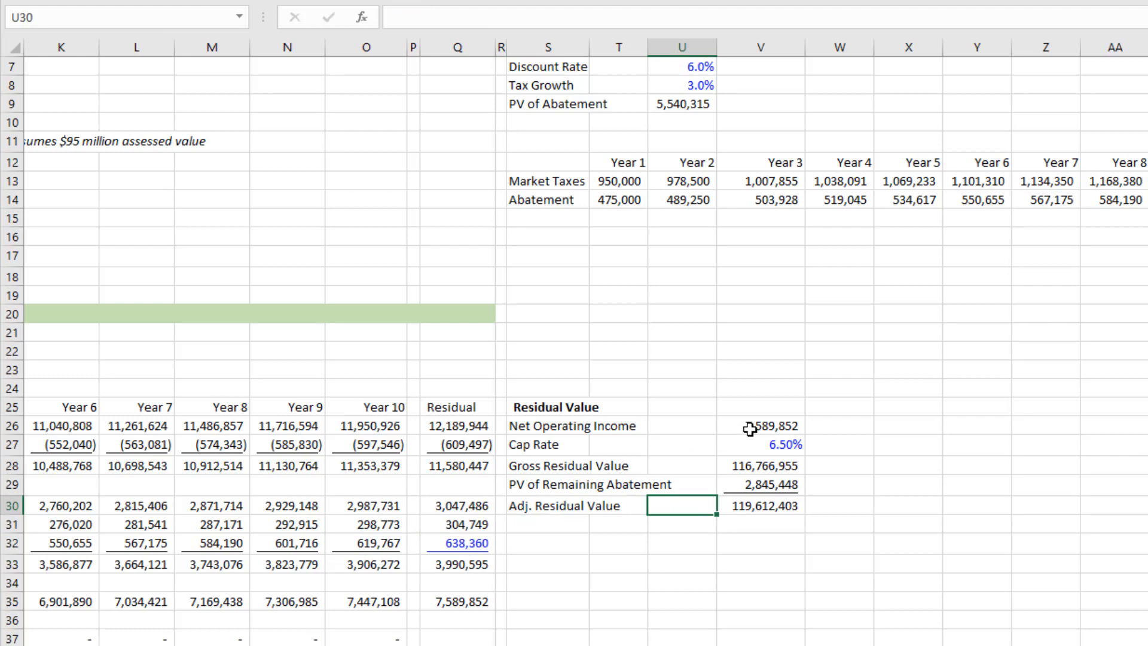
mouse_move(771, 463)
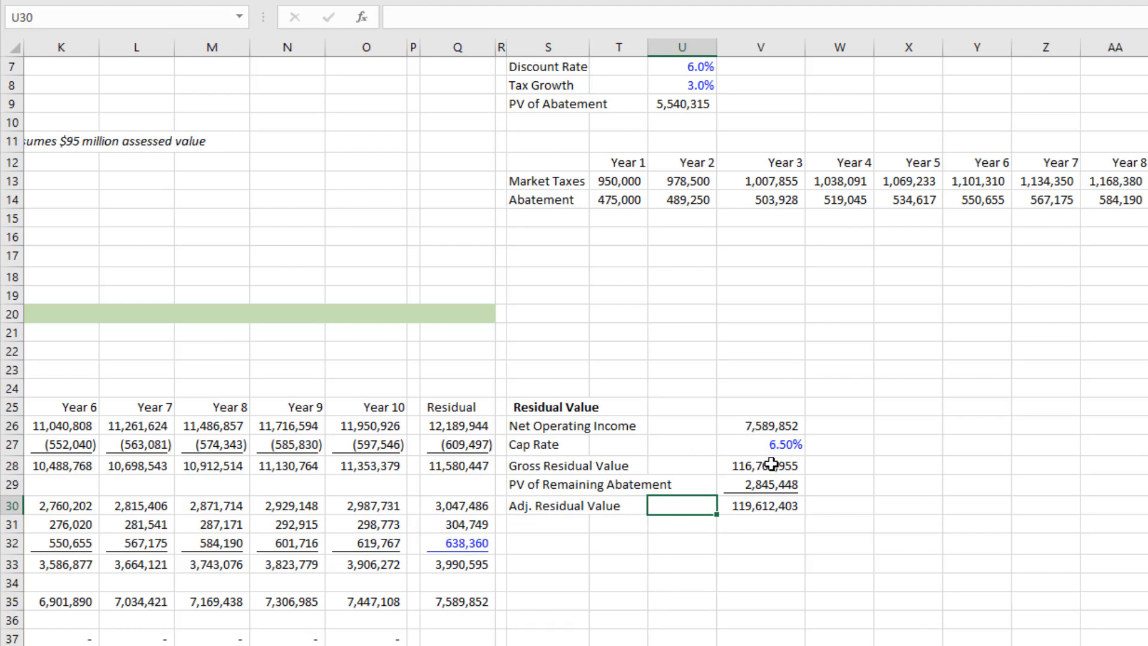
click(761, 466)
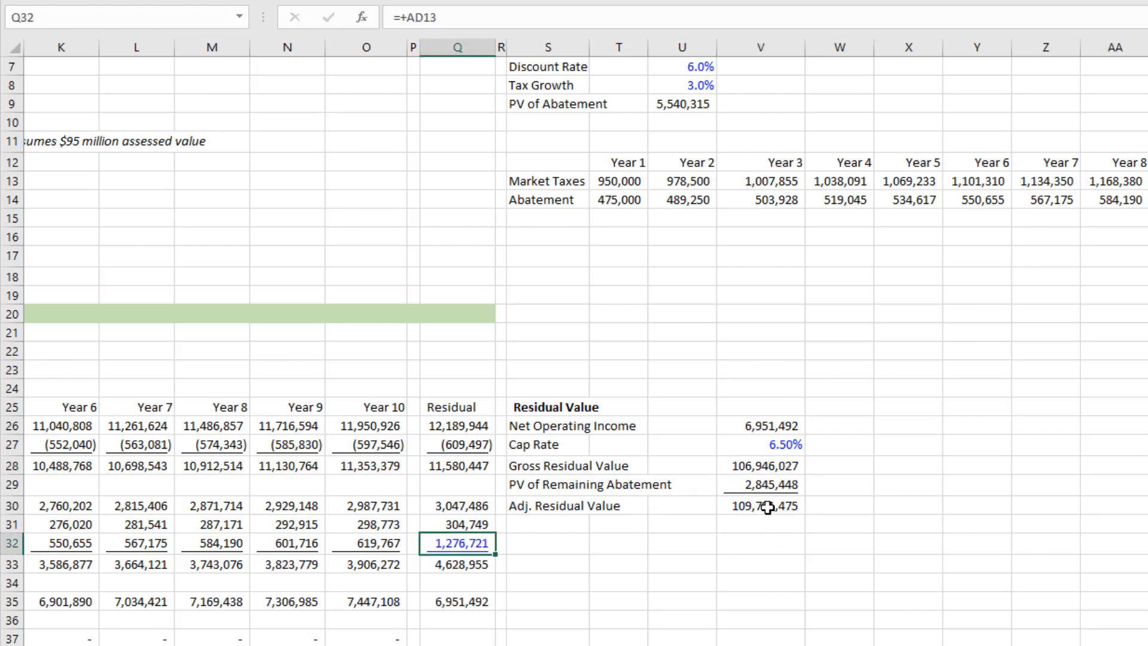
click(761, 506)
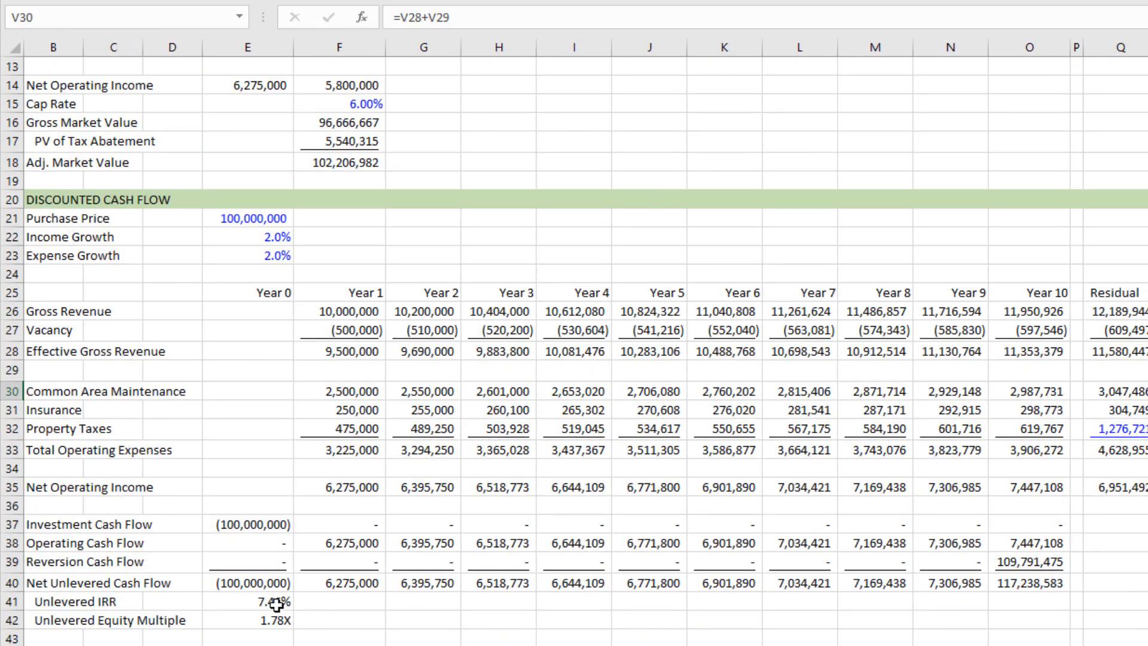
- Change residual property taxes in Q32 to =O32*1.03 (638,360), confirming unlevered IRR of 8.11%
click(247, 601)
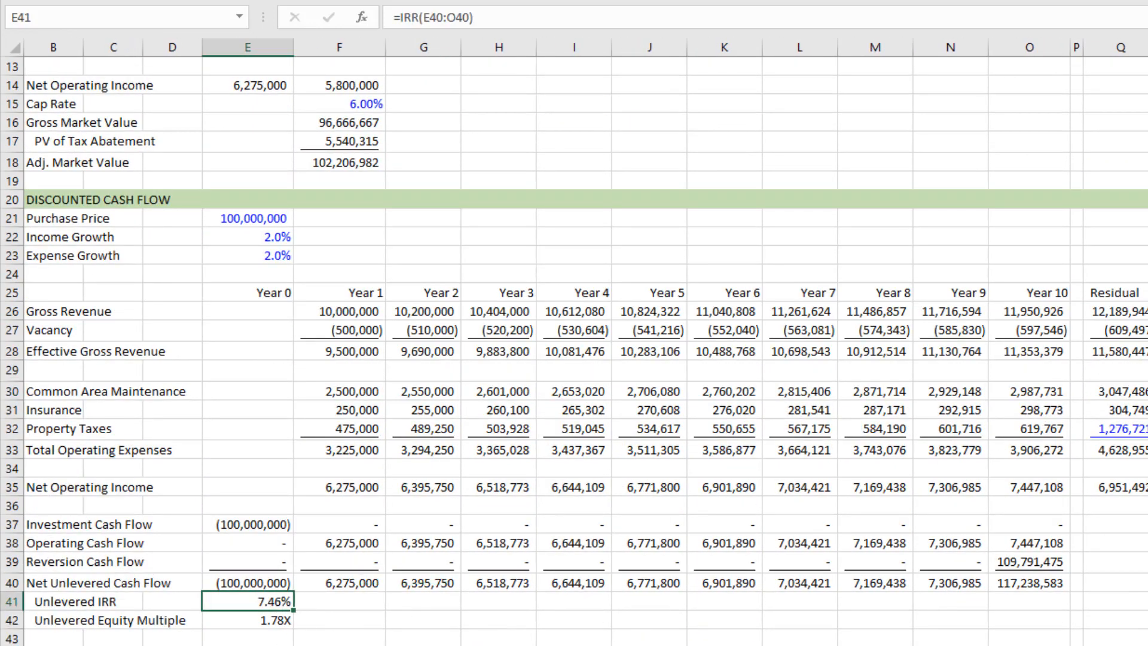
mouse_move(313, 632)
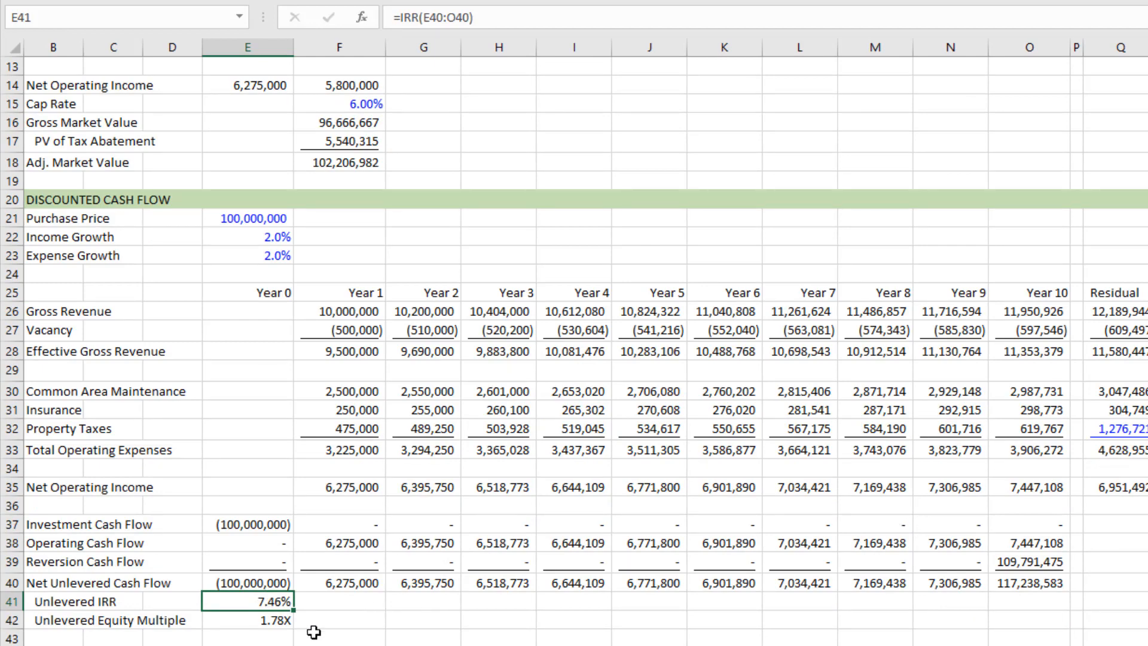
mouse_move(434, 613)
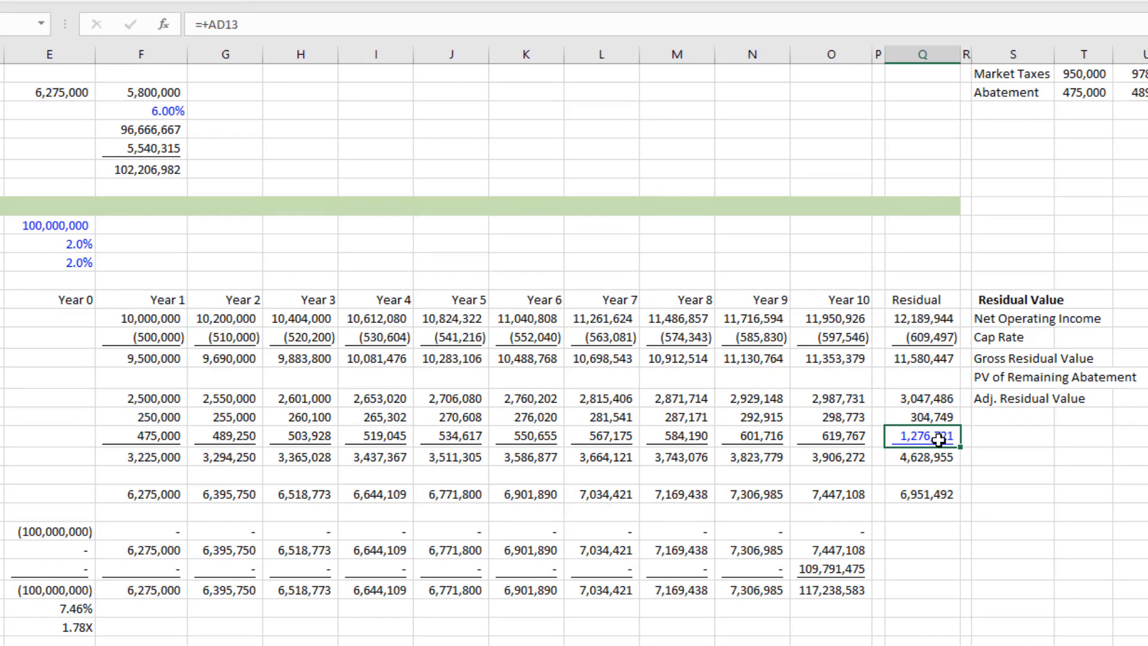
click(830, 436)
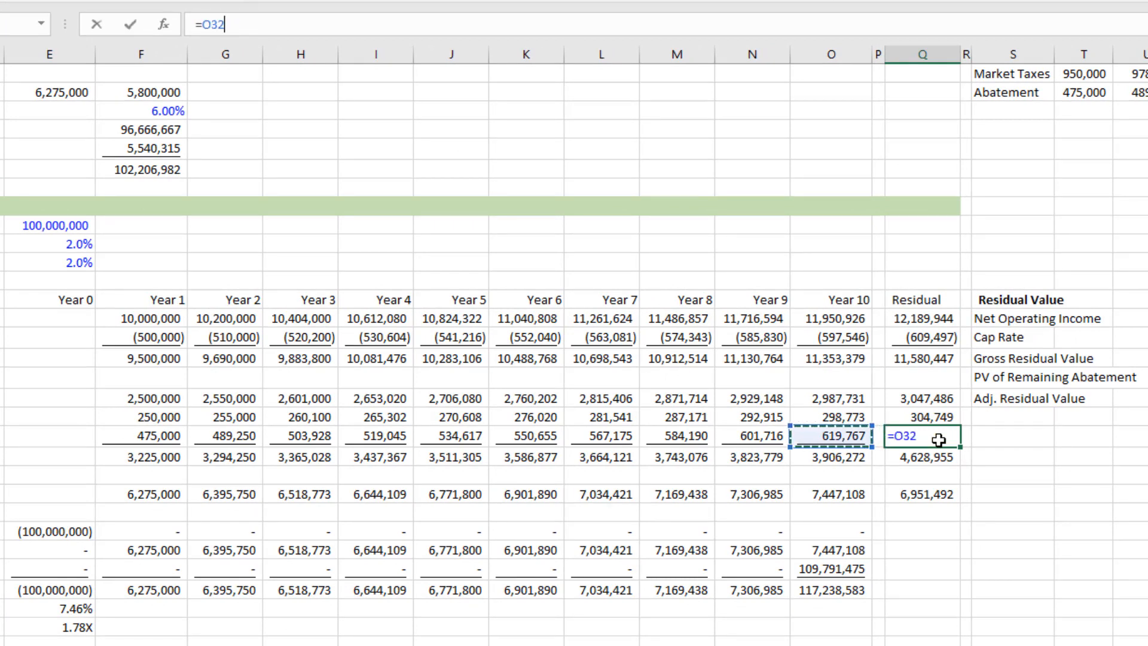
text(*1.03)
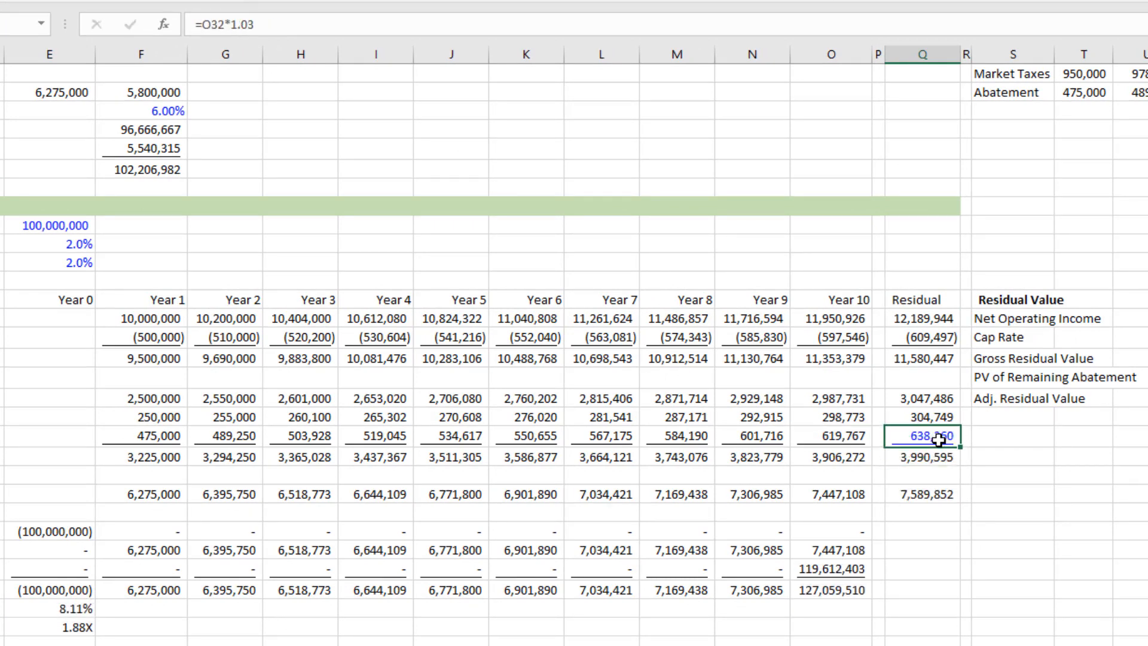
click(49, 607)
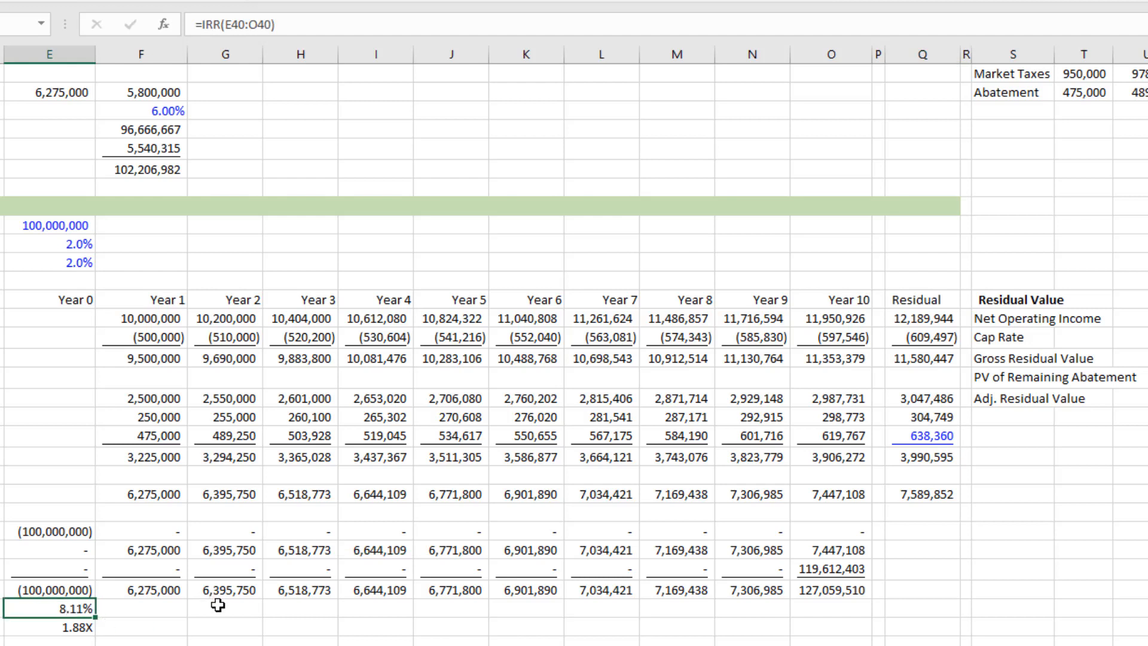